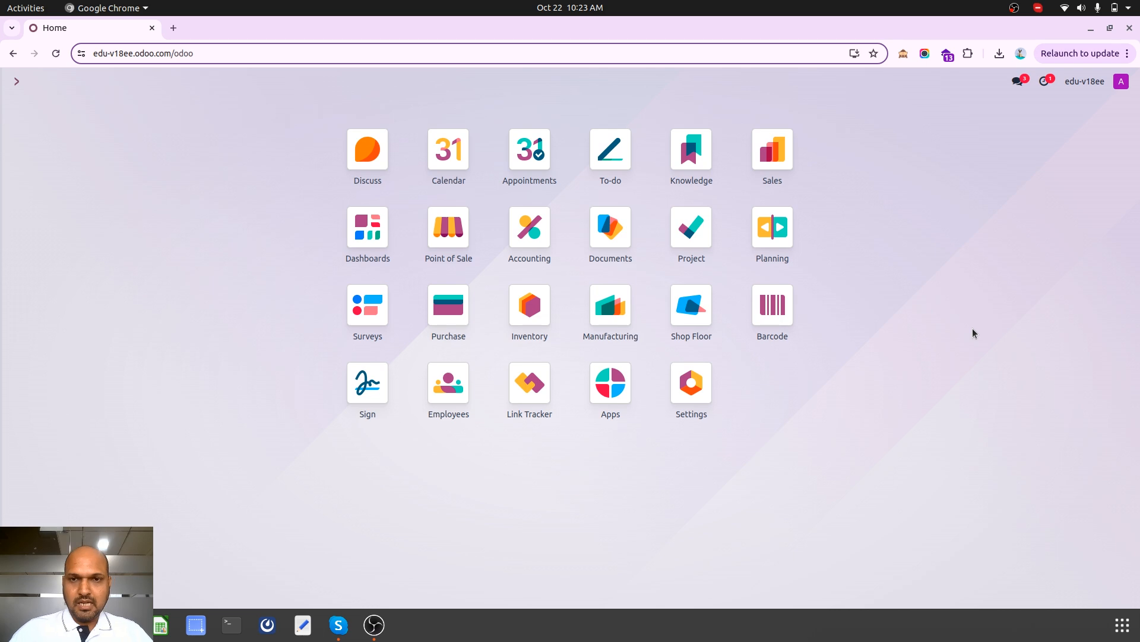
Start a new customer invoice from Accounting's Customers > Invoices list.
click(530, 304)
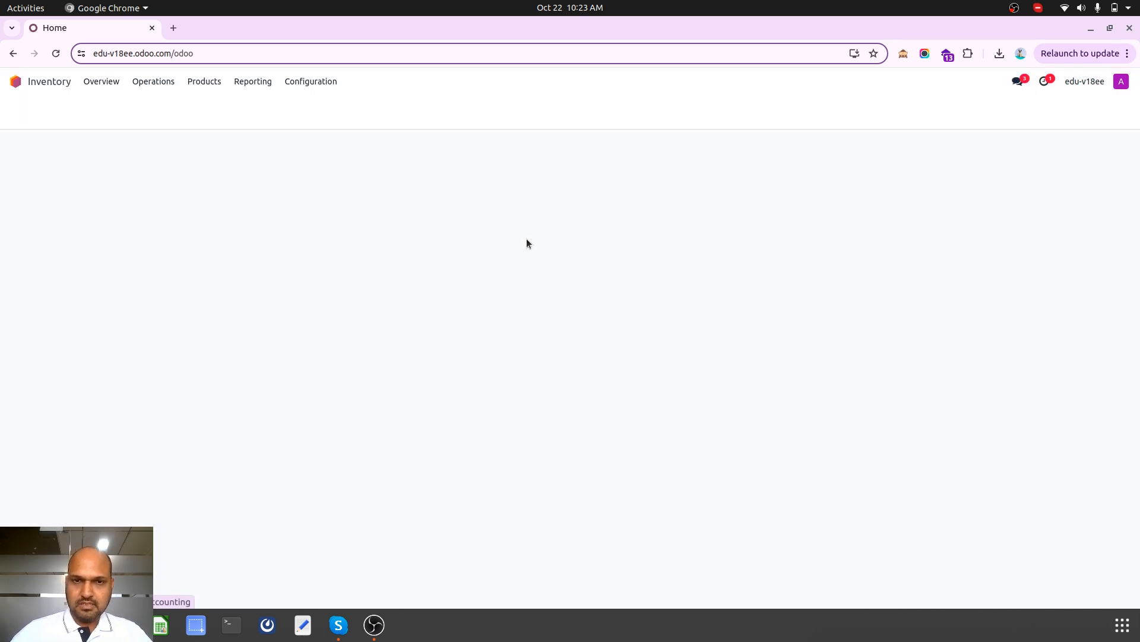
click(164, 81)
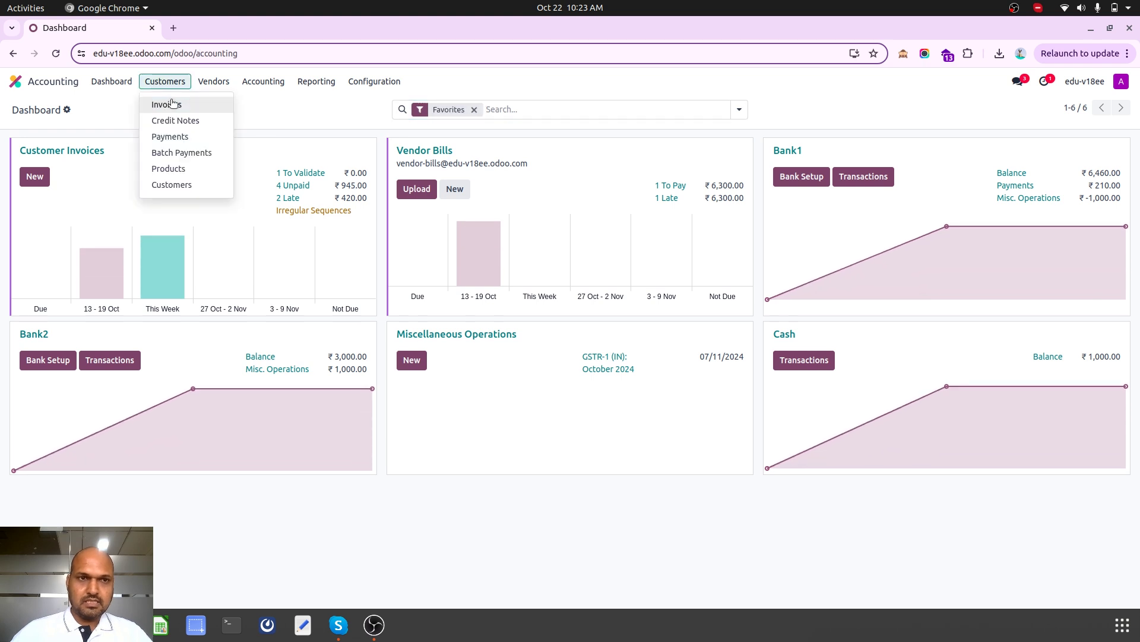
click(165, 105)
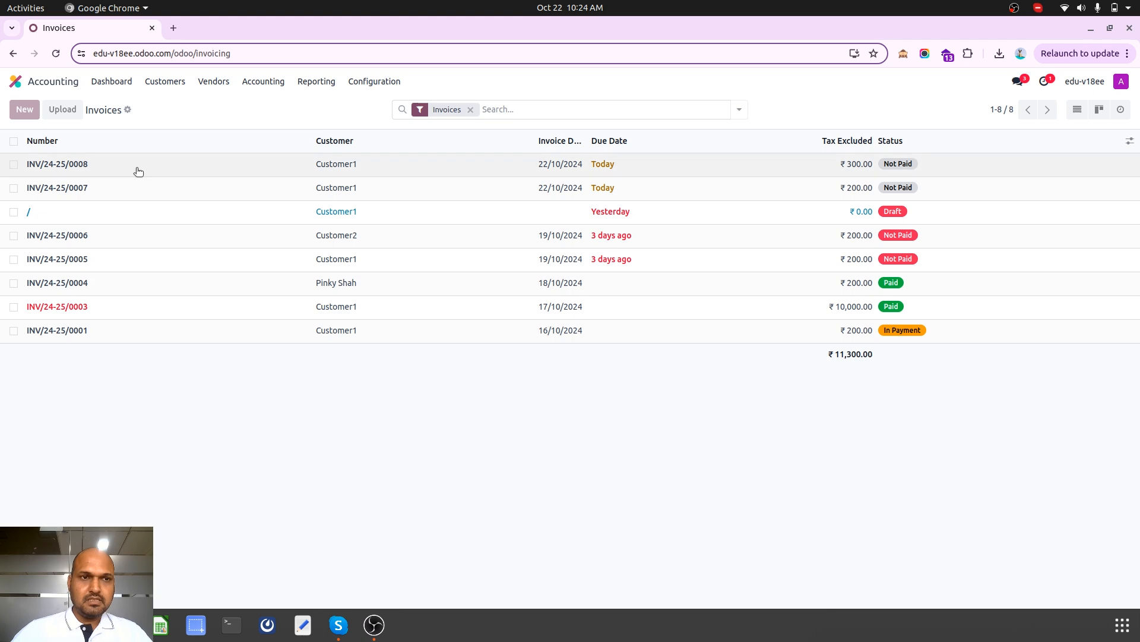
click(24, 109)
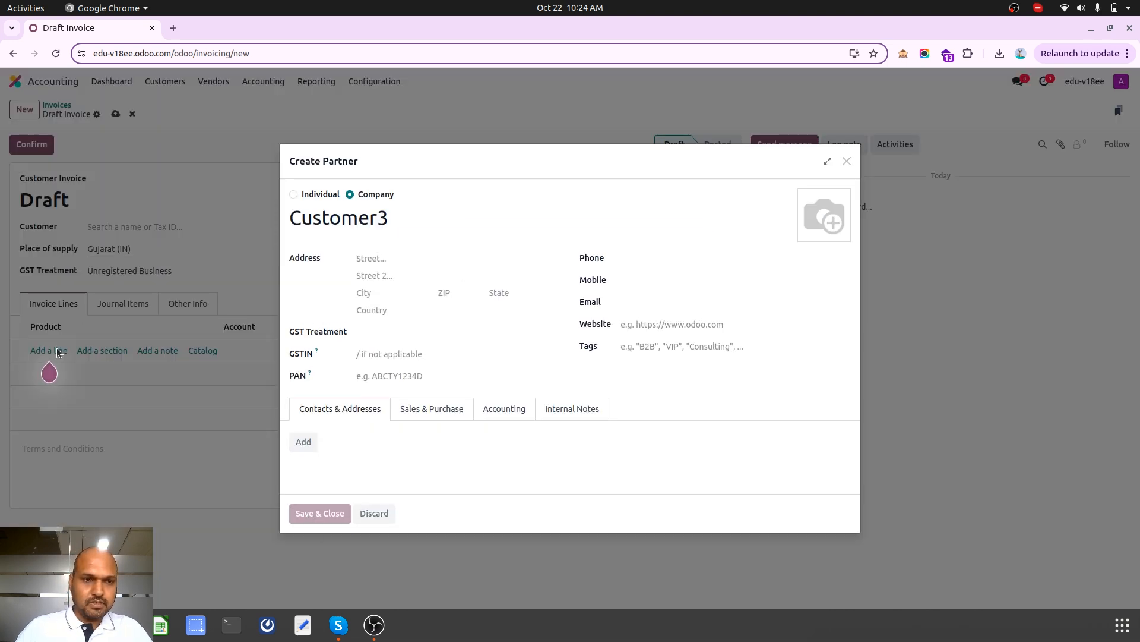
Add a ₹1,000 line for Customer3 and confirm the invoice as INV/24-25/0009.
click(319, 513)
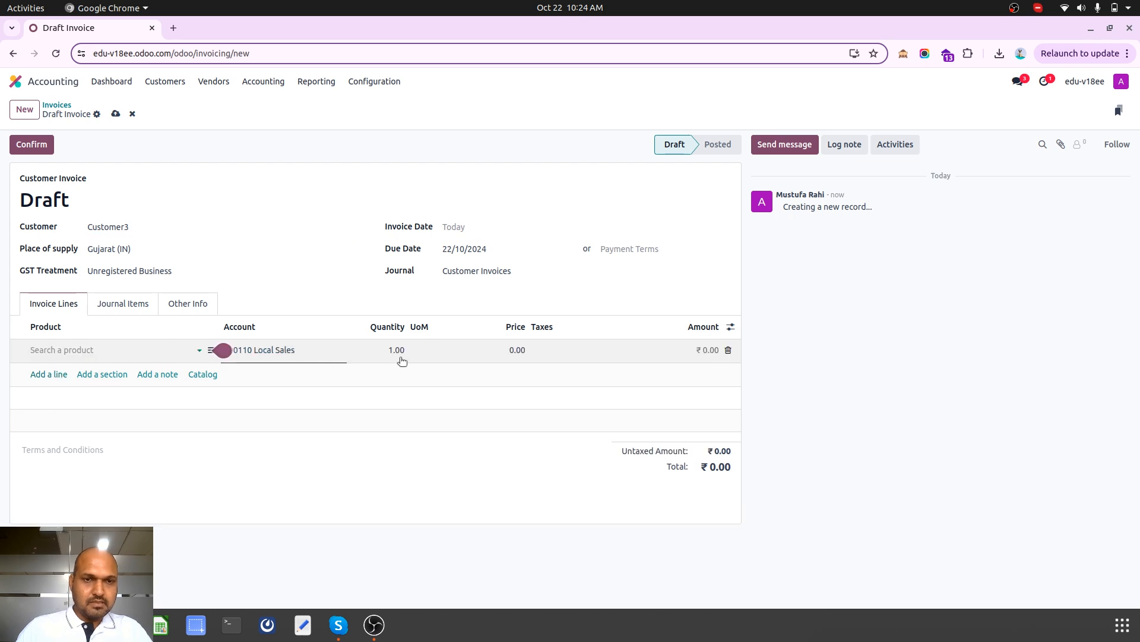
text(1000)
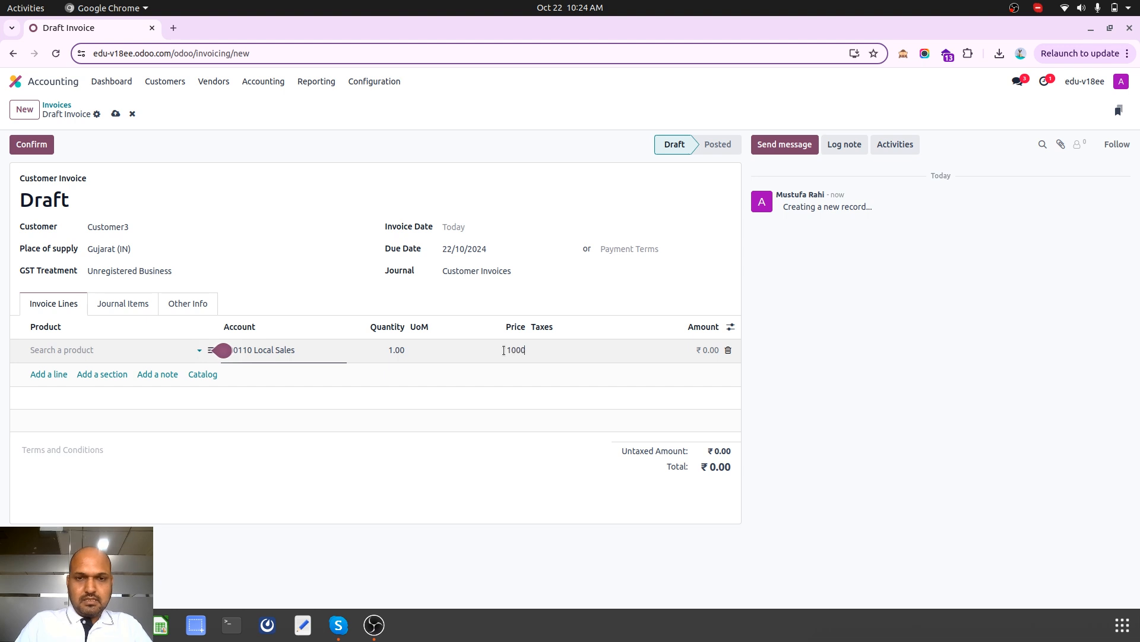
key(Tab)
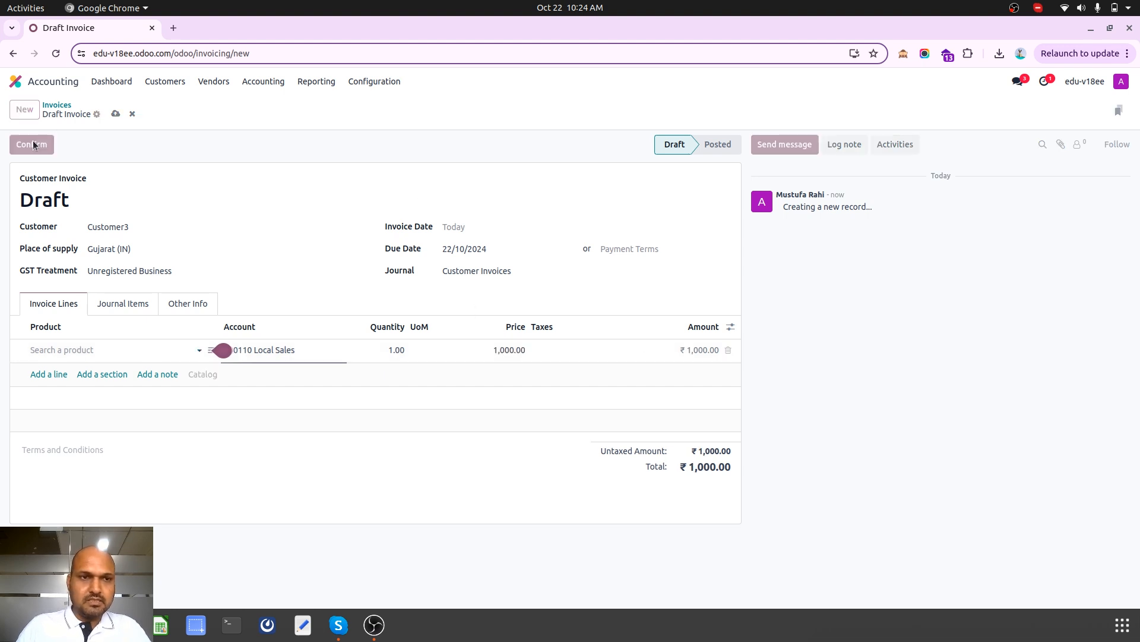
click(31, 144)
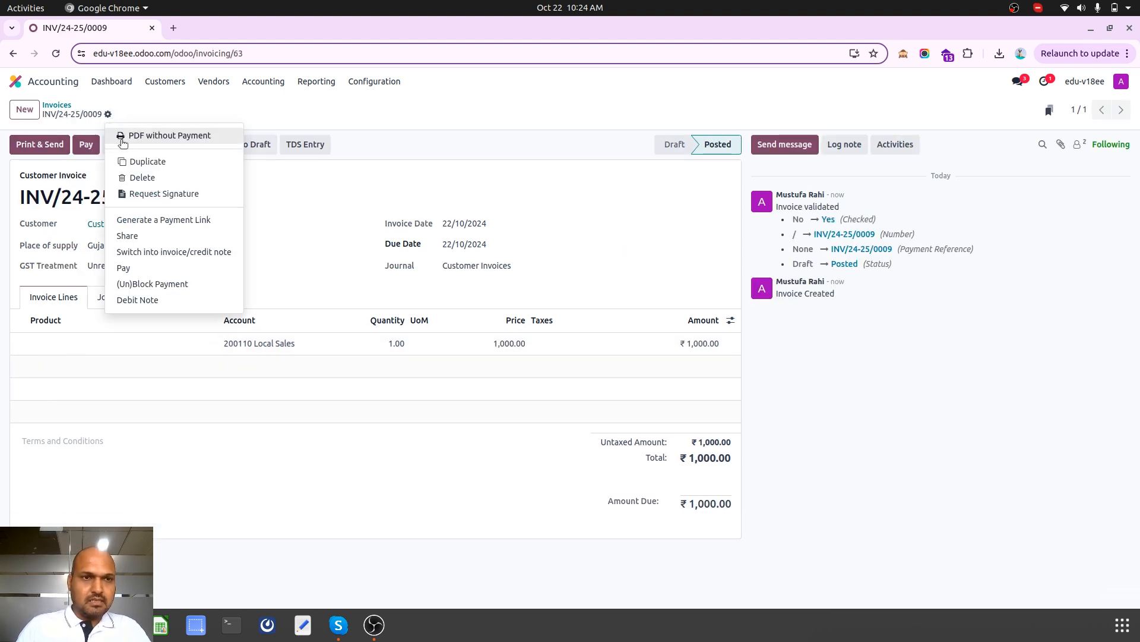
Duplicate the invoice twice and post copies at ₹1,500 (0010) and ₹2,000 (0011).
click(147, 160)
text(1500)
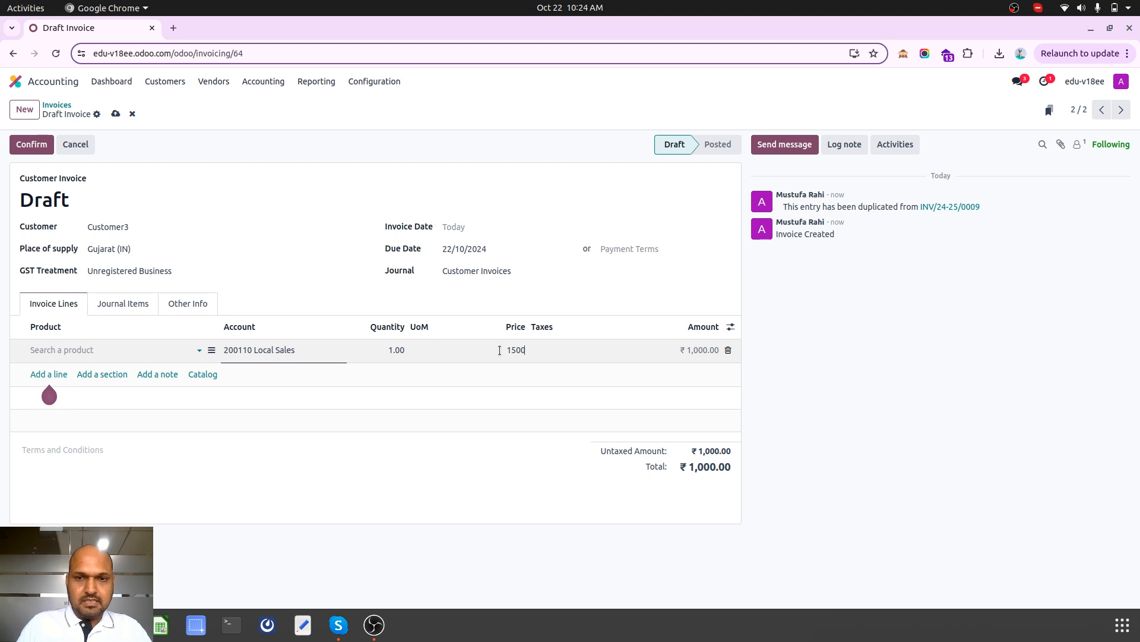
click(116, 114)
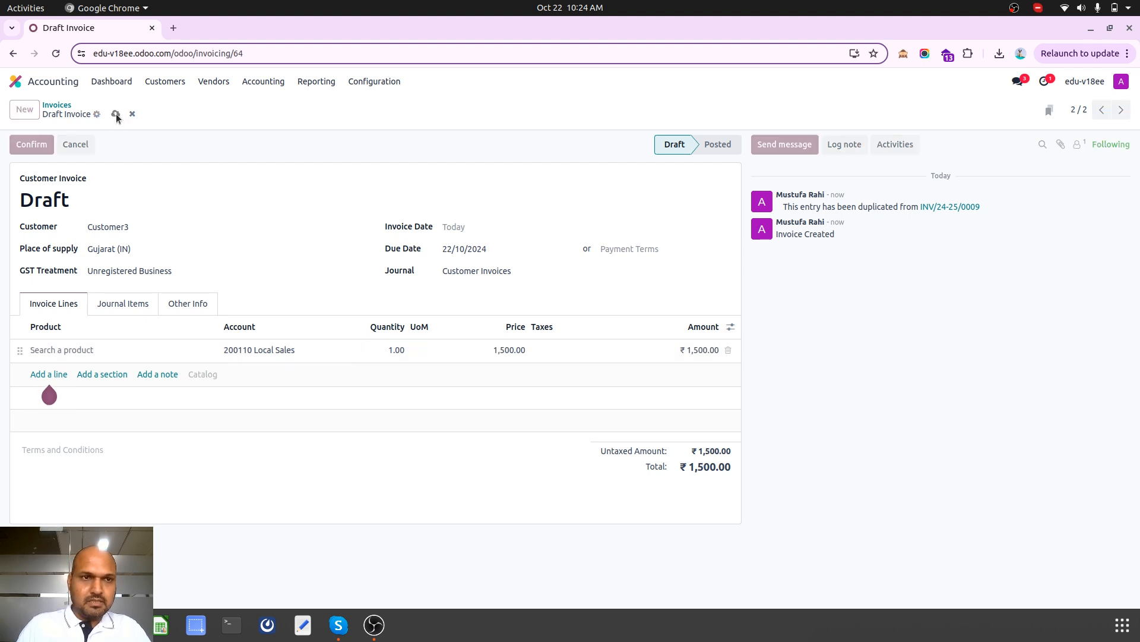
click(31, 144)
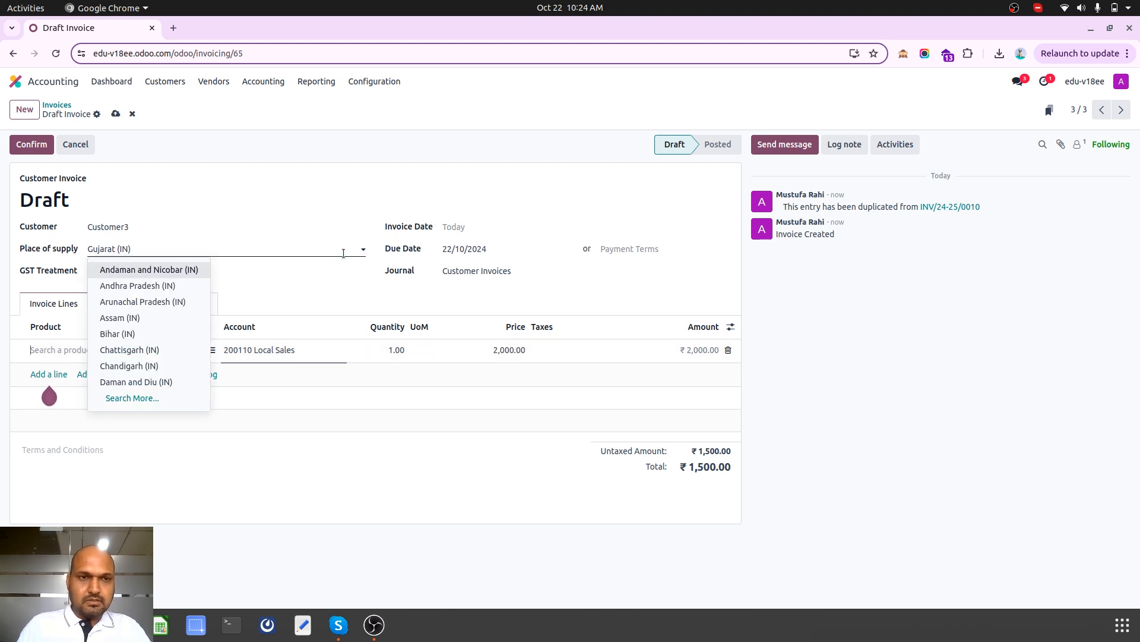
click(31, 144)
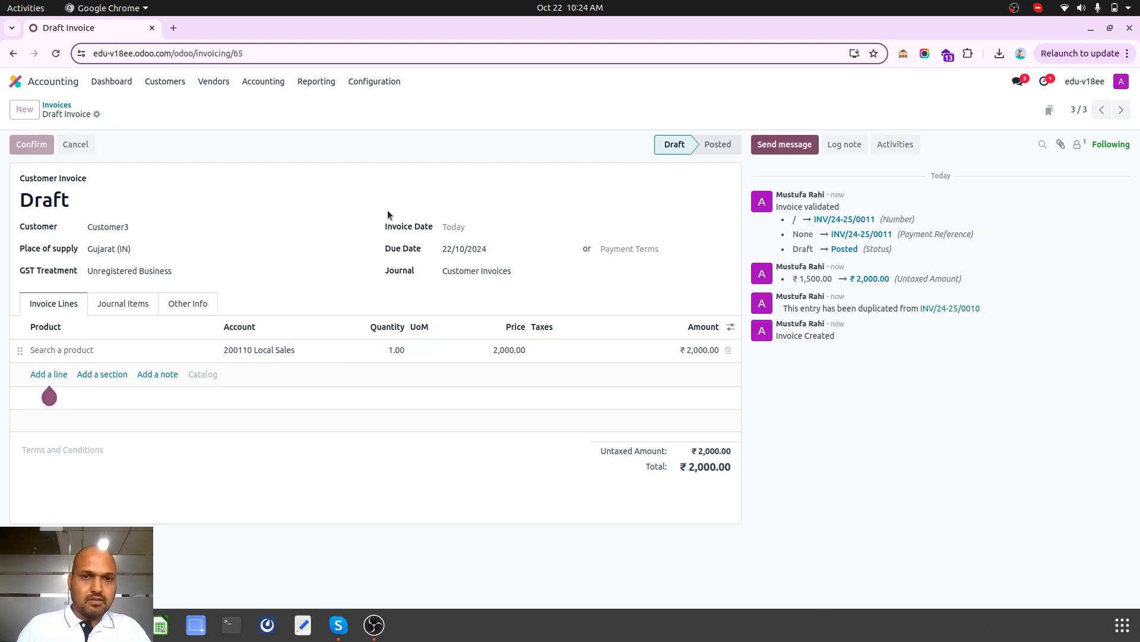
click(56, 104)
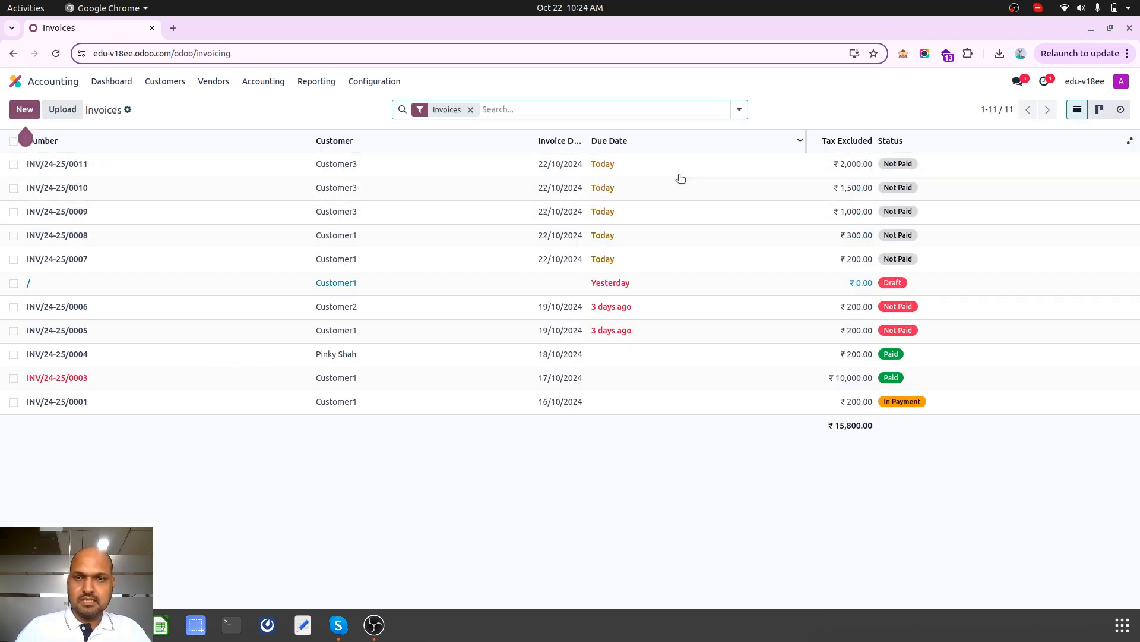
mouse_move(510, 92)
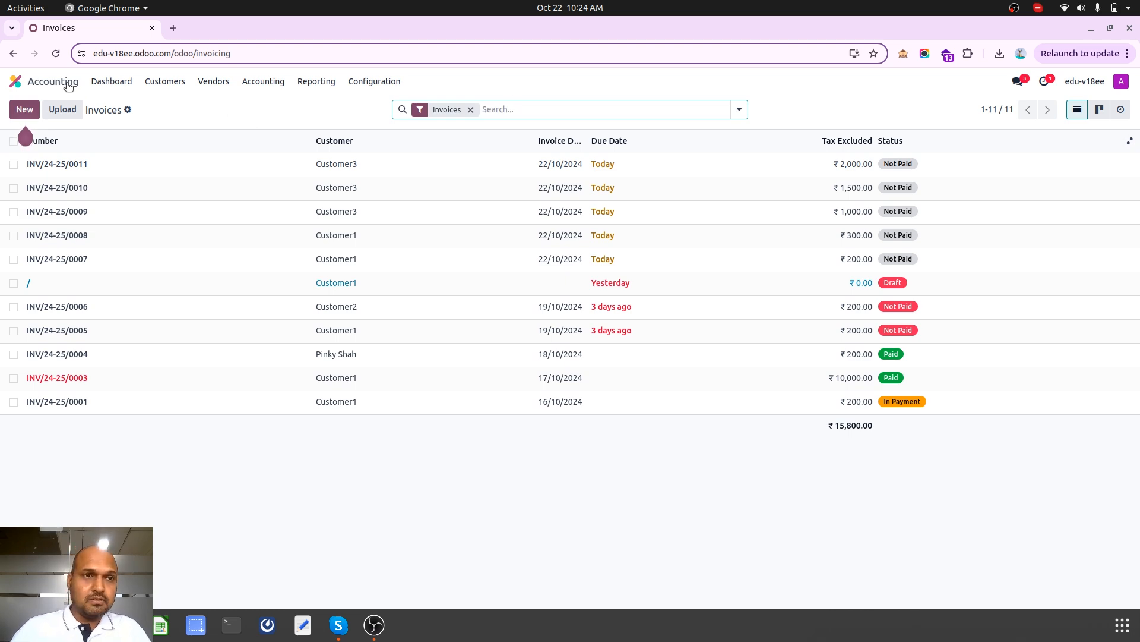
Return to the Accounting dashboard showing 7 unpaid customer invoices.
click(110, 81)
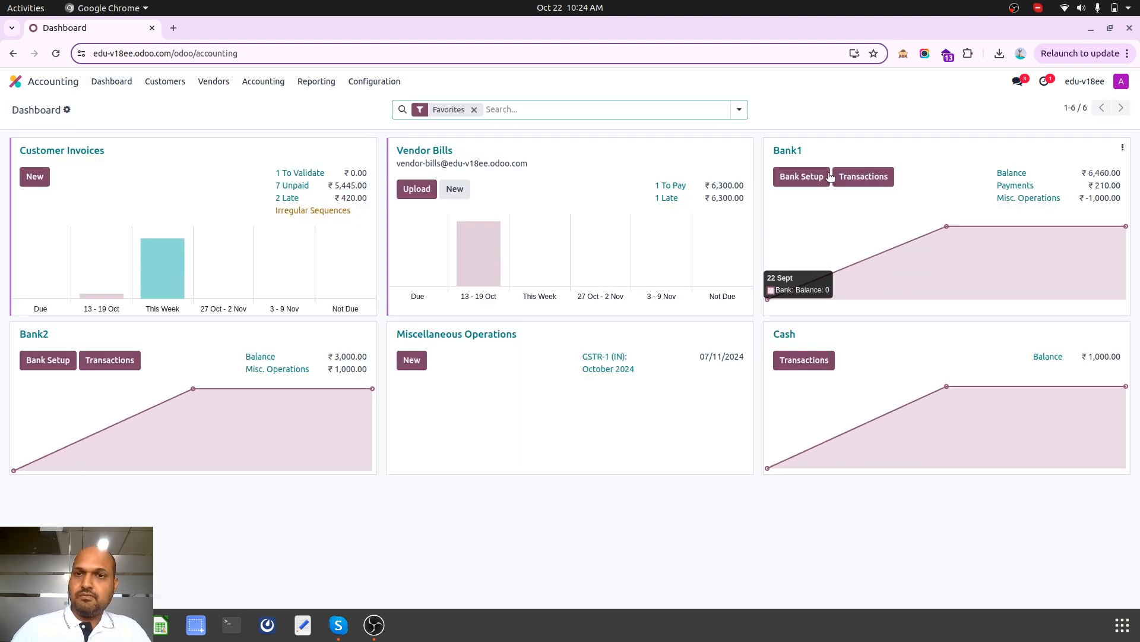
mouse_move(791, 151)
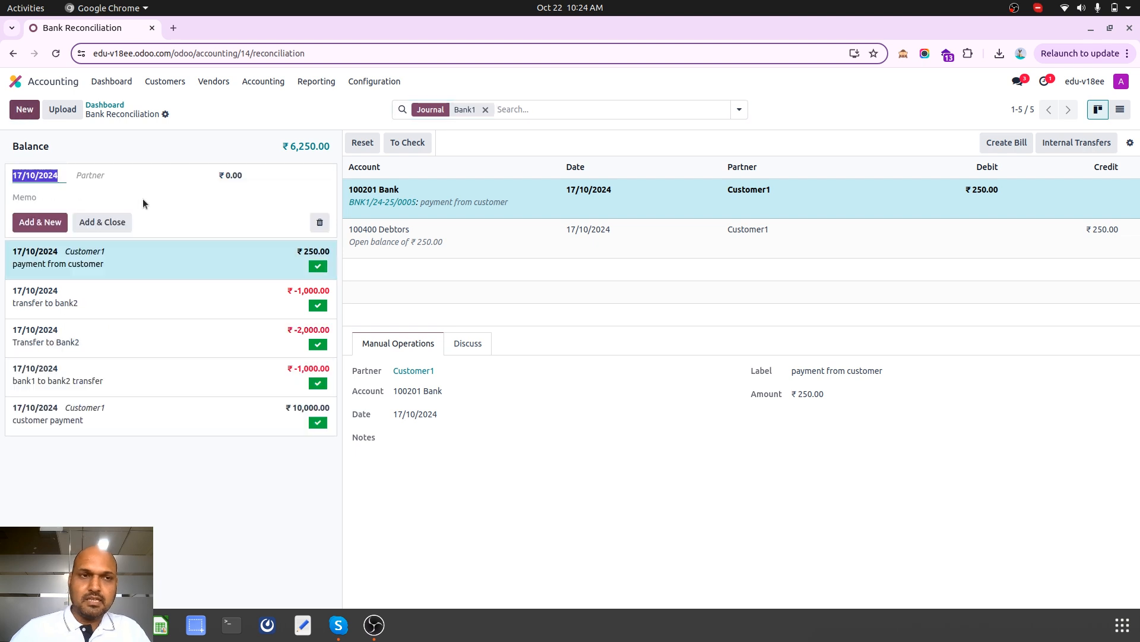
Set the bank line's partner to Customer3 with amount 1800.00.
text(cu)
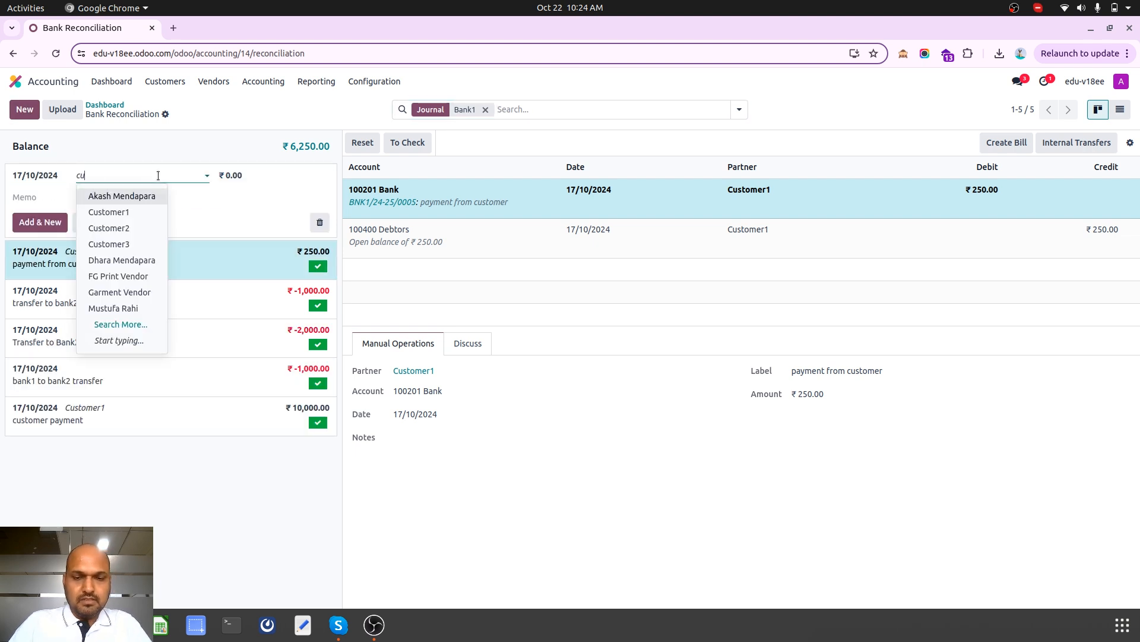
click(109, 244)
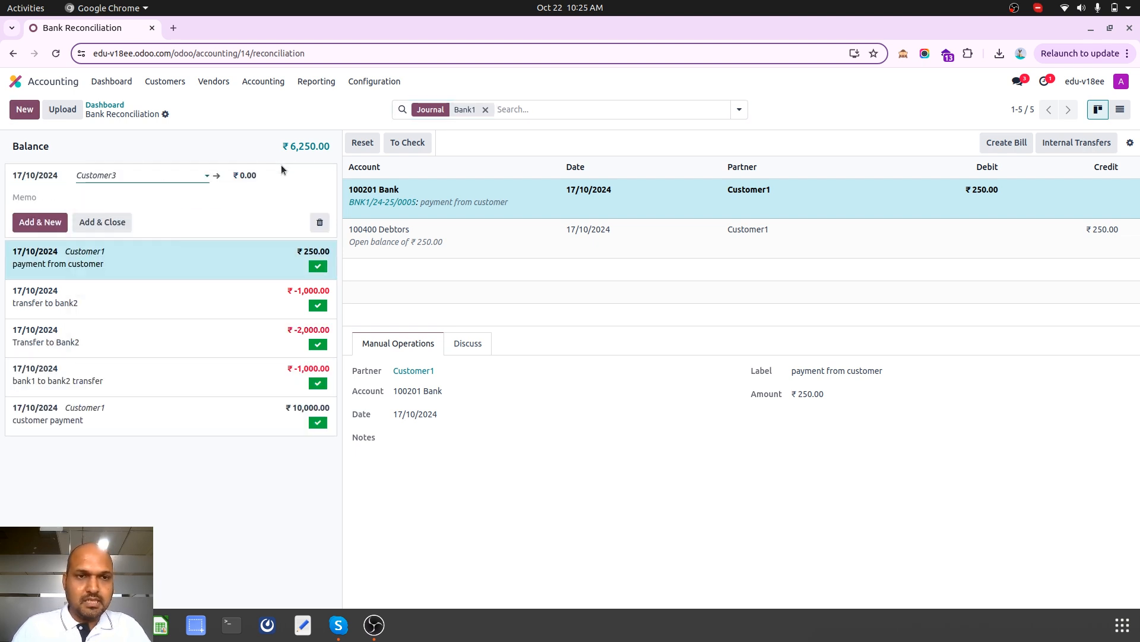
click(247, 174)
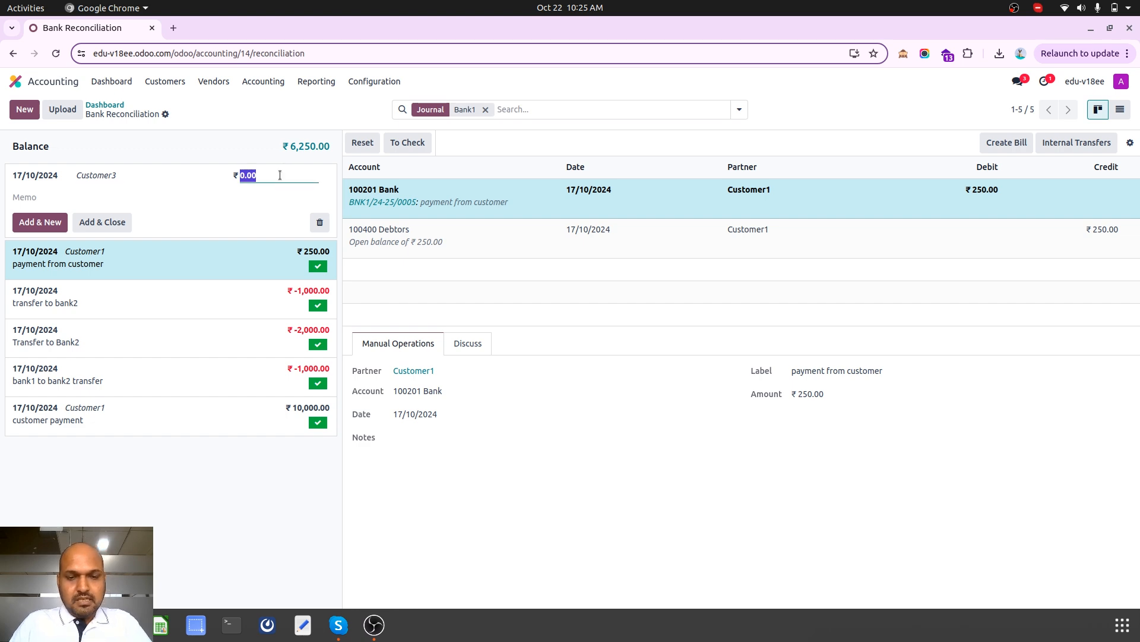
text(1800.00)
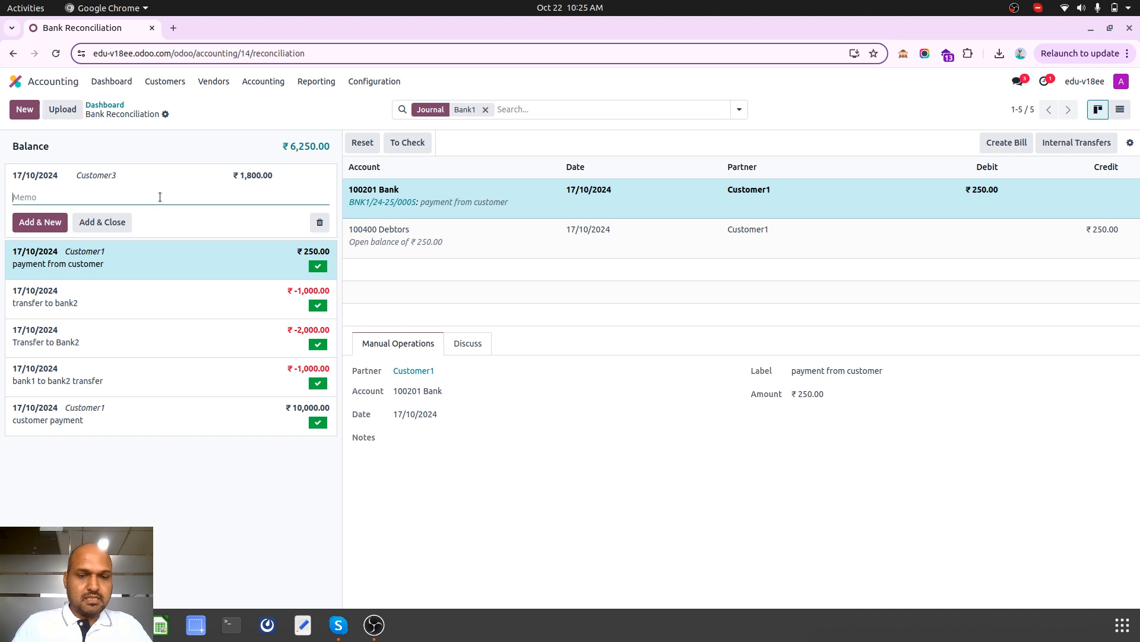
Enter memo 'customer pay lump sum amount' and add the transaction to the statement.
text(customer pay)
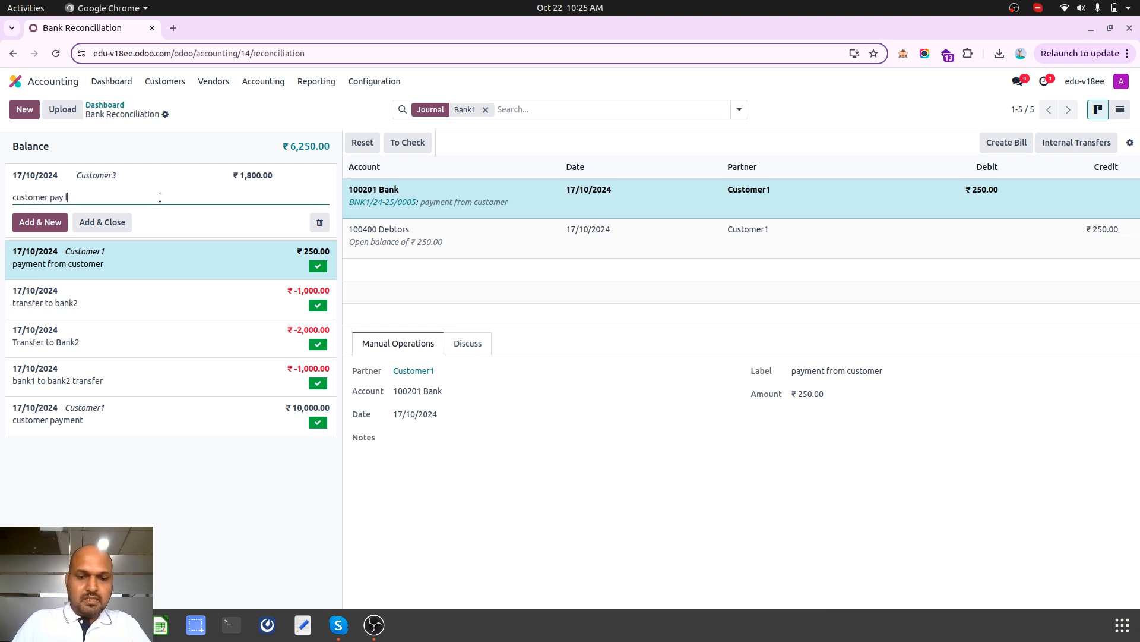
text(lumsum)
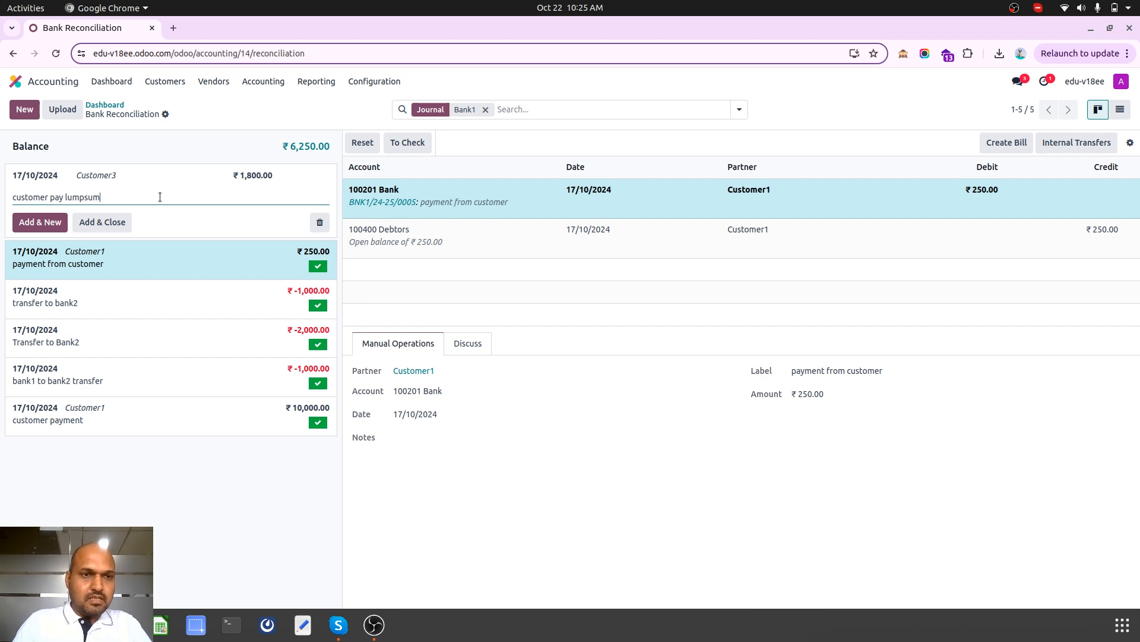
text(amount)
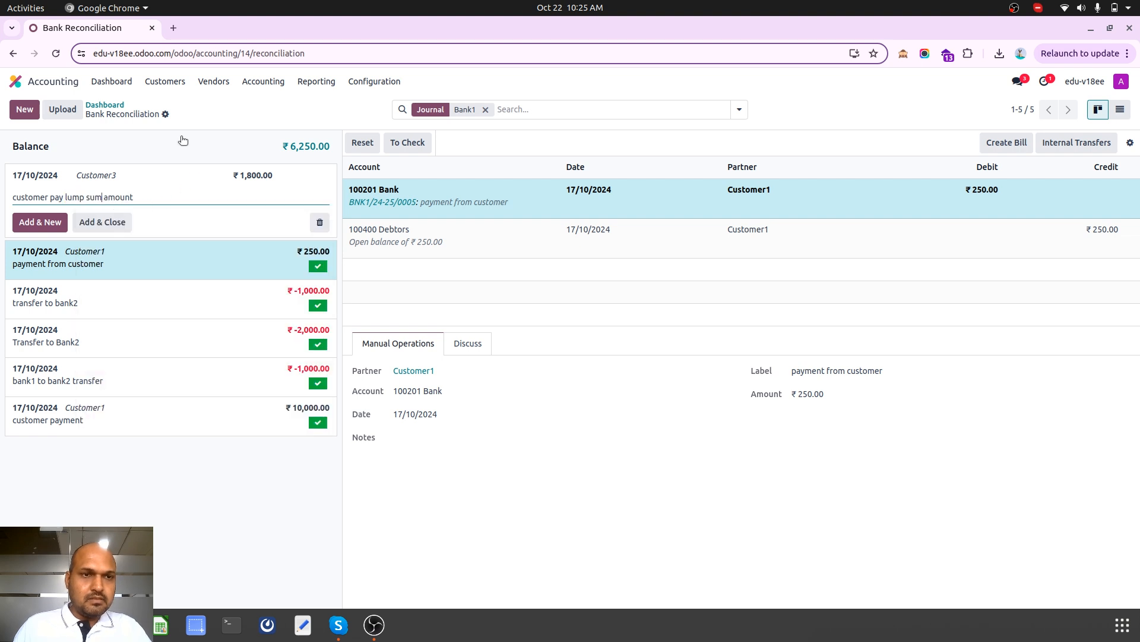
click(101, 222)
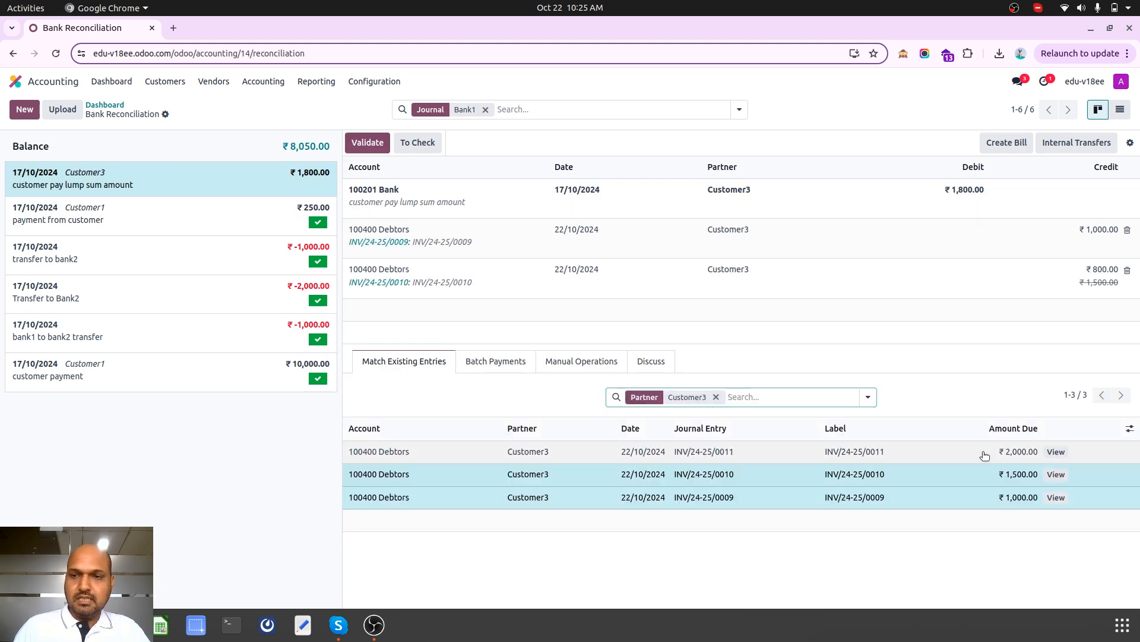
mouse_move(550, 207)
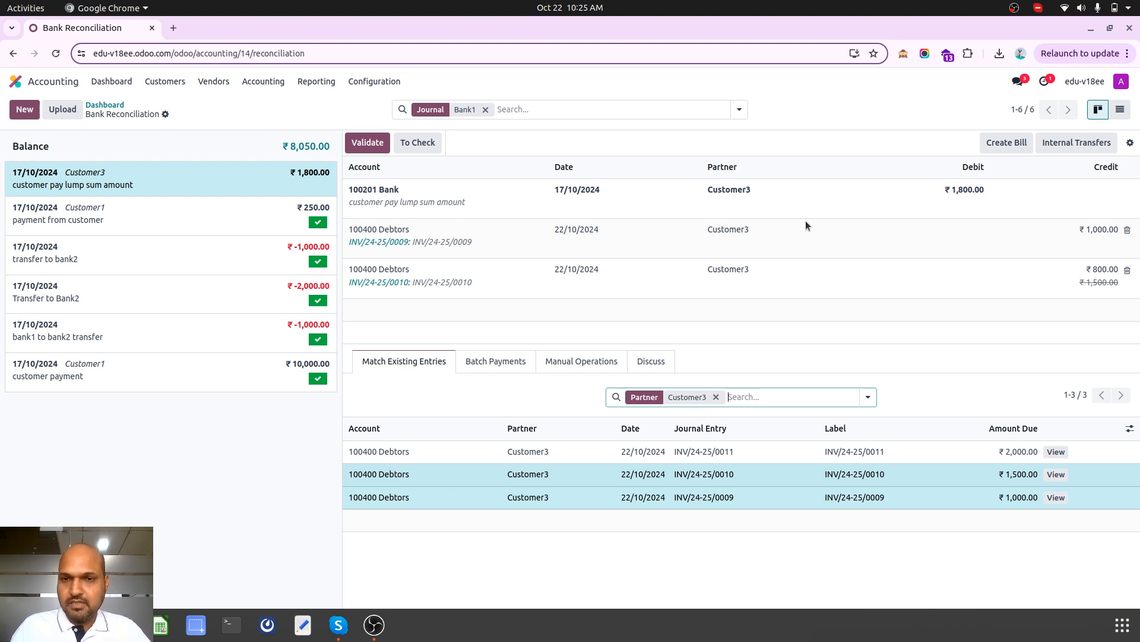
Apply ₹500, ₹600 and ₹700 to invoices 0009, 0010 and 0011 and validate the reconciliation.
click(581, 361)
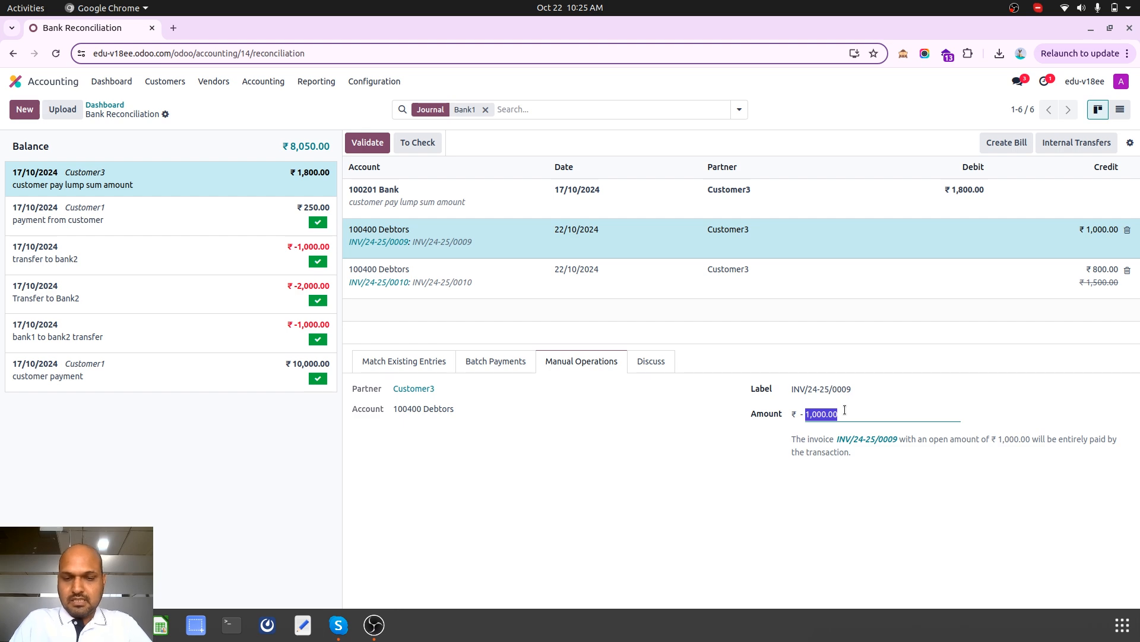
text(500)
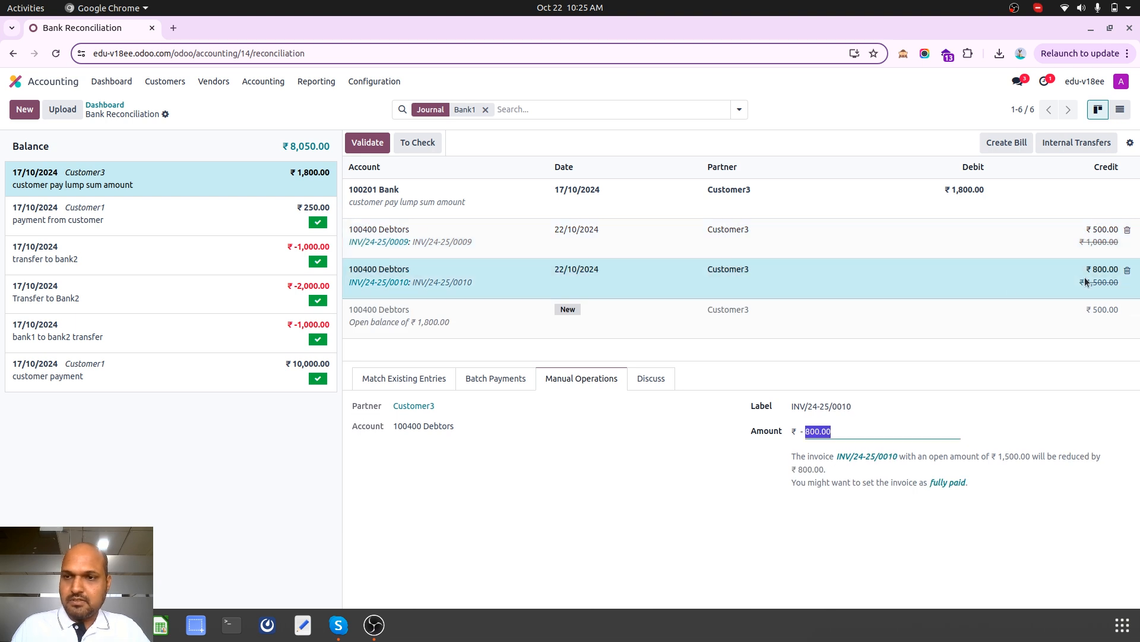
text(60)
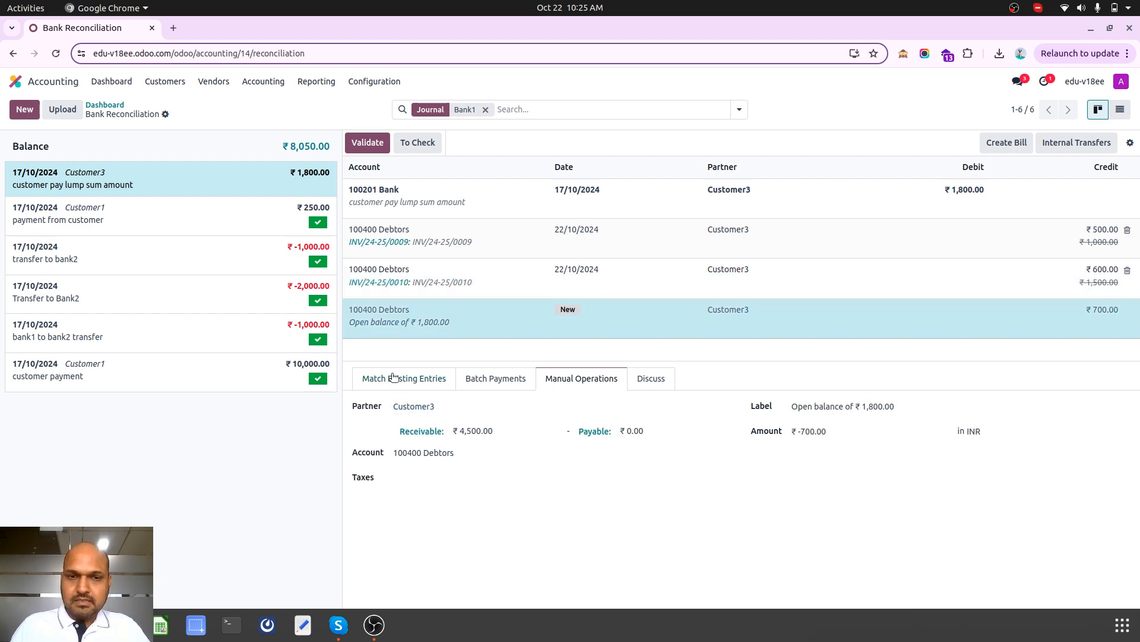
click(404, 378)
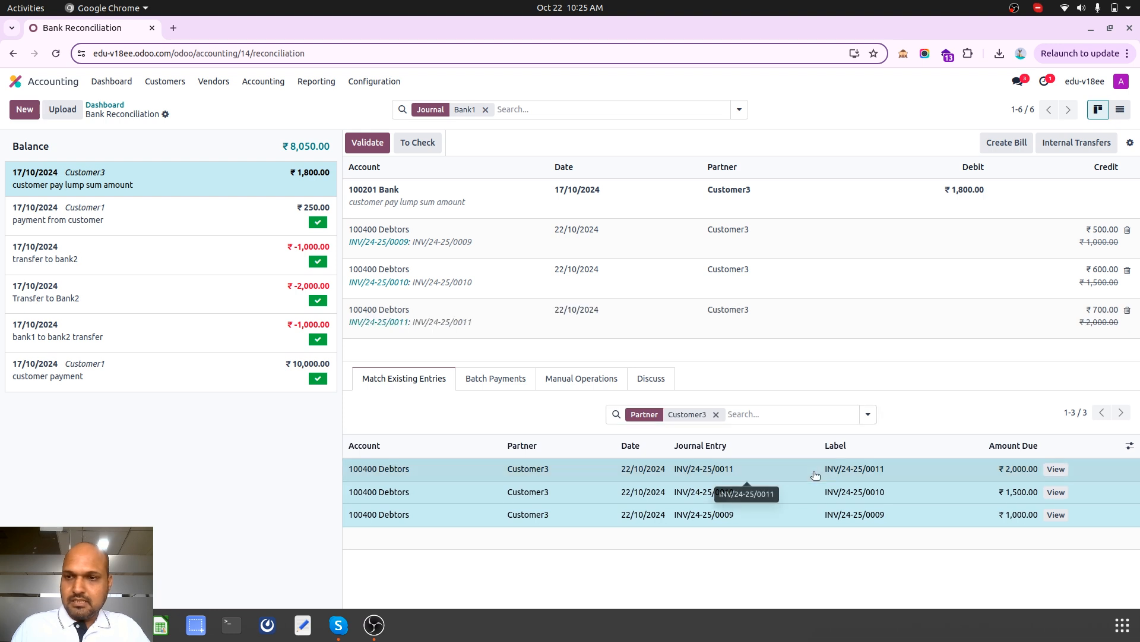
mouse_move(961, 417)
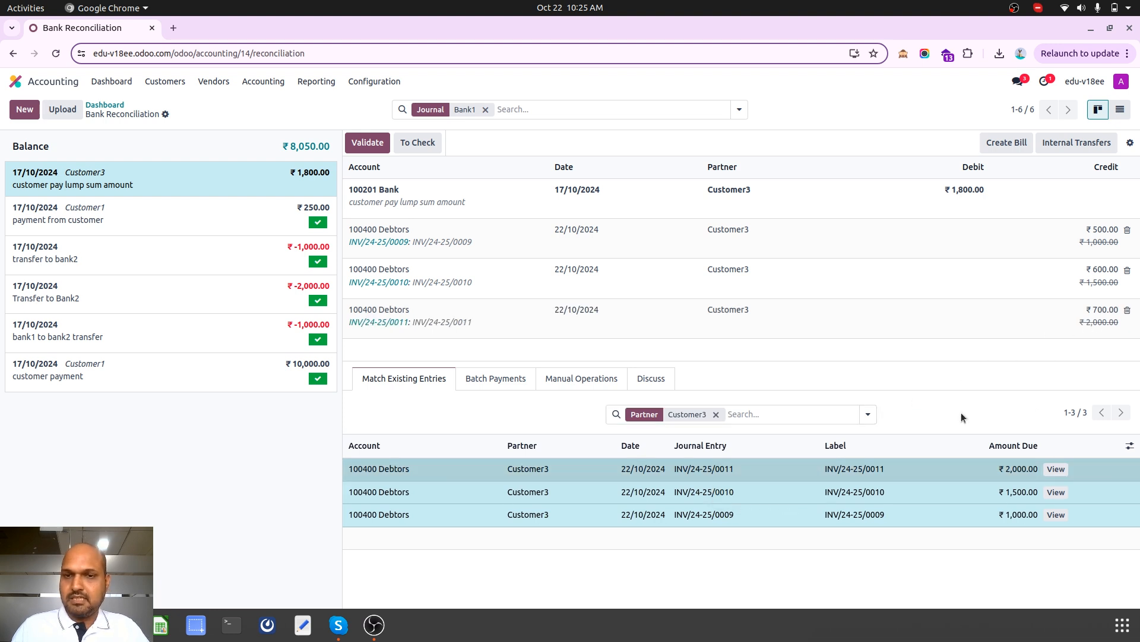
mouse_move(1038, 185)
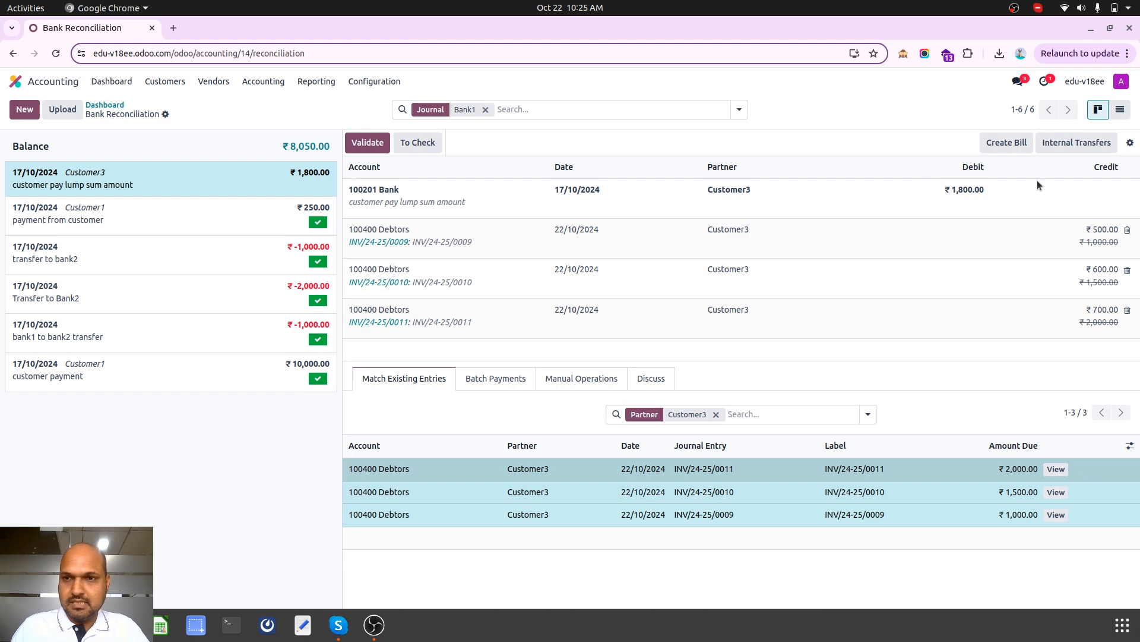
mouse_move(1060, 272)
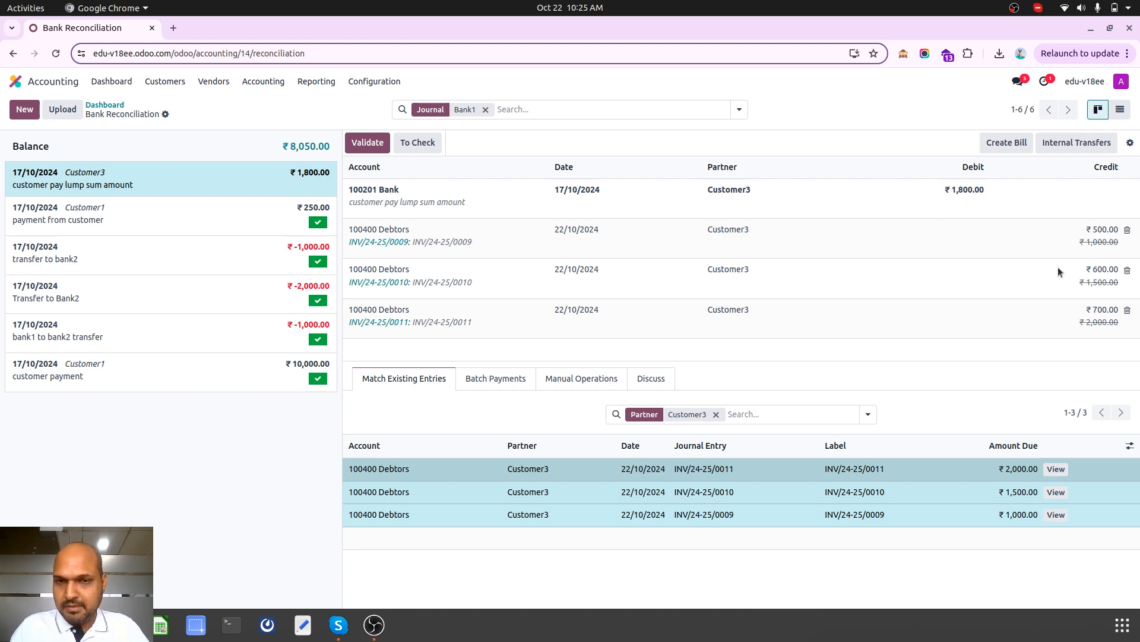
mouse_move(946, 246)
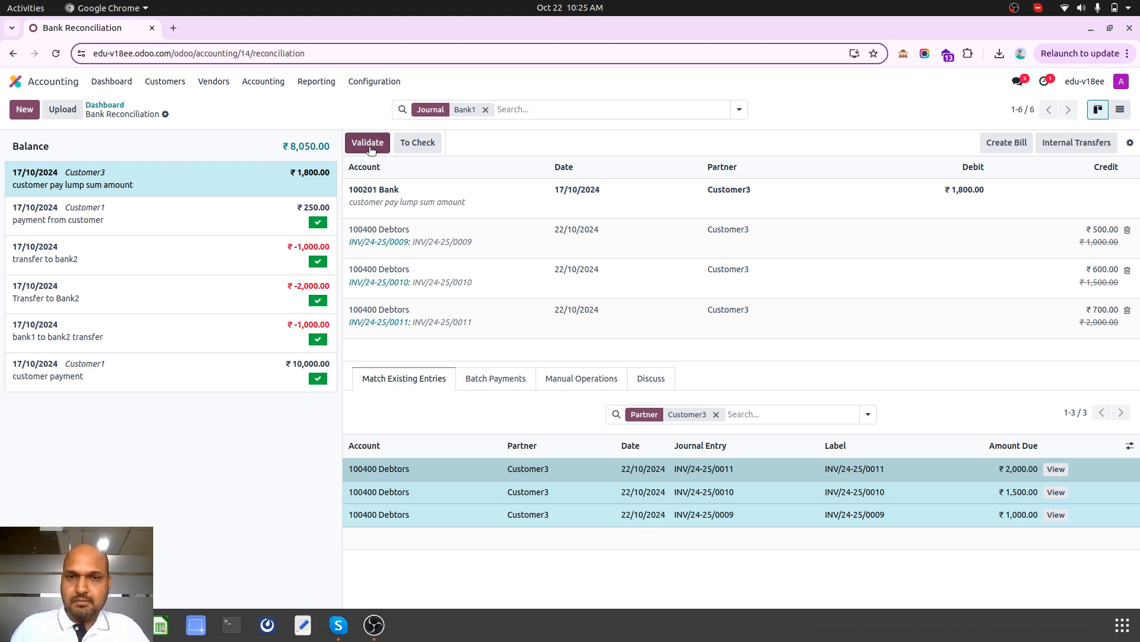
click(367, 141)
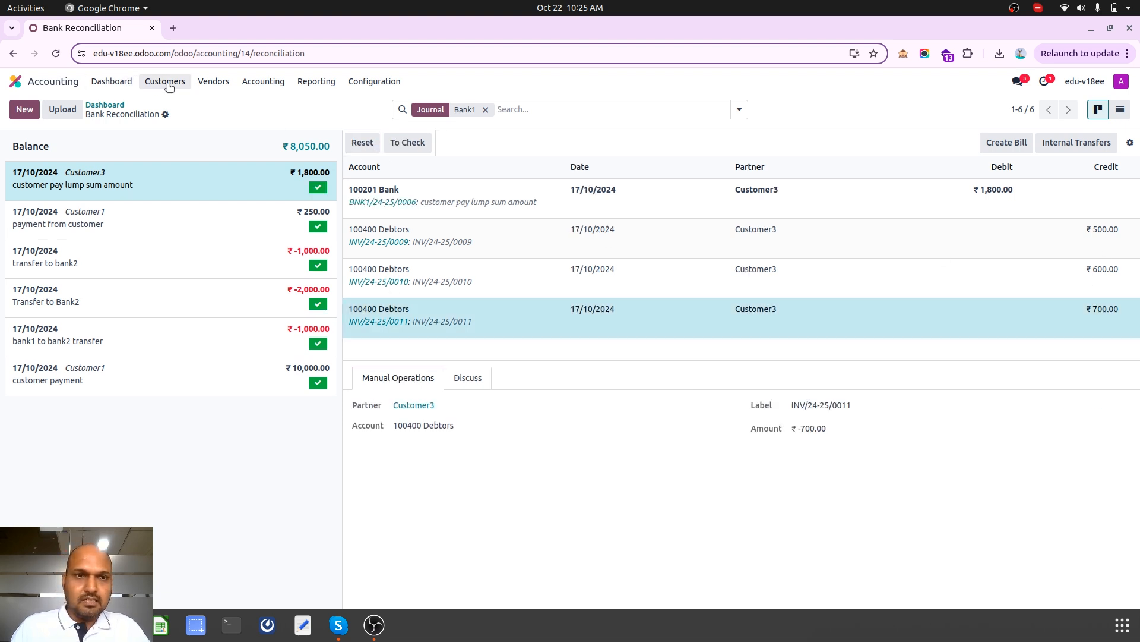
Go to the customer invoices list and start a new invoice.
click(164, 81)
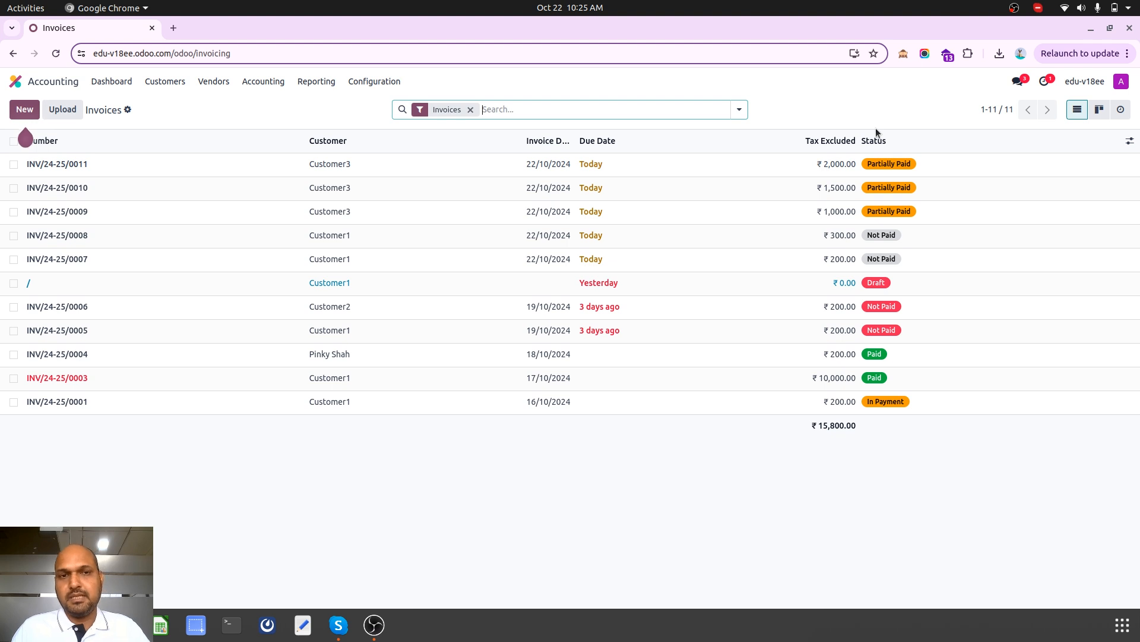
mouse_move(189, 114)
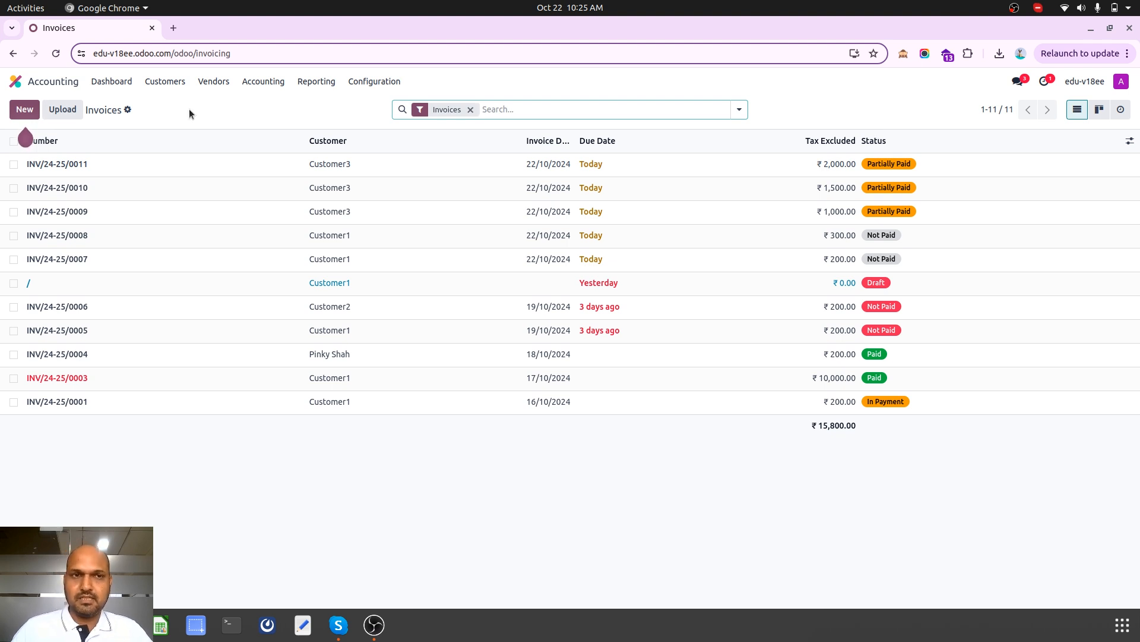
click(24, 109)
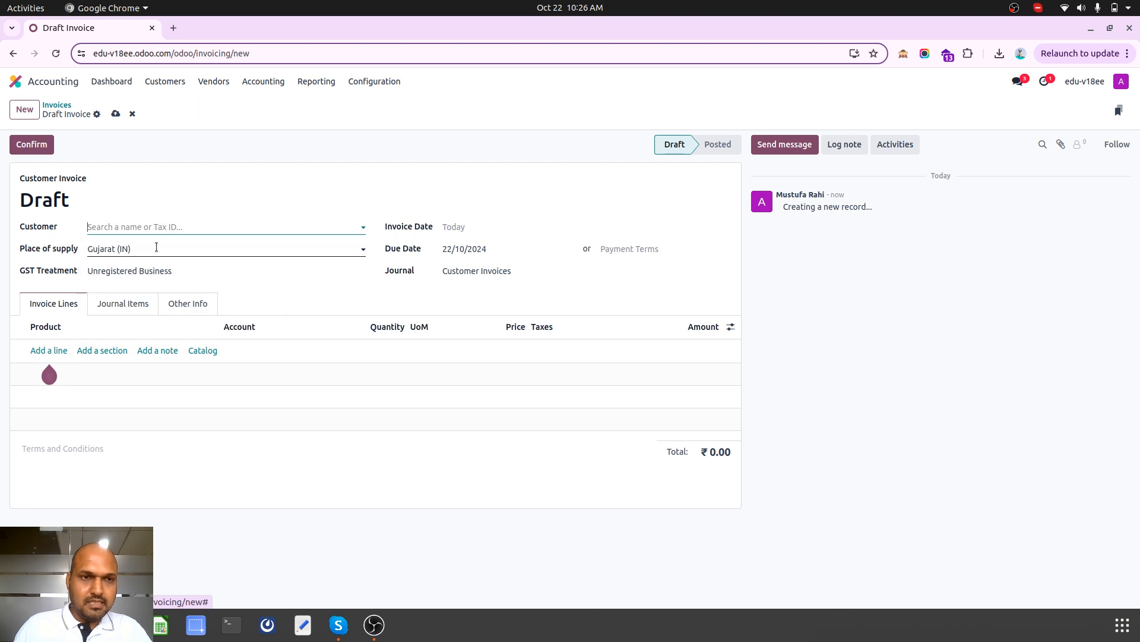
Create Customer4's ₹1,000 invoice 0012, then duplicate it and post a ₹2,000 copy as 0013.
text(Customer4)
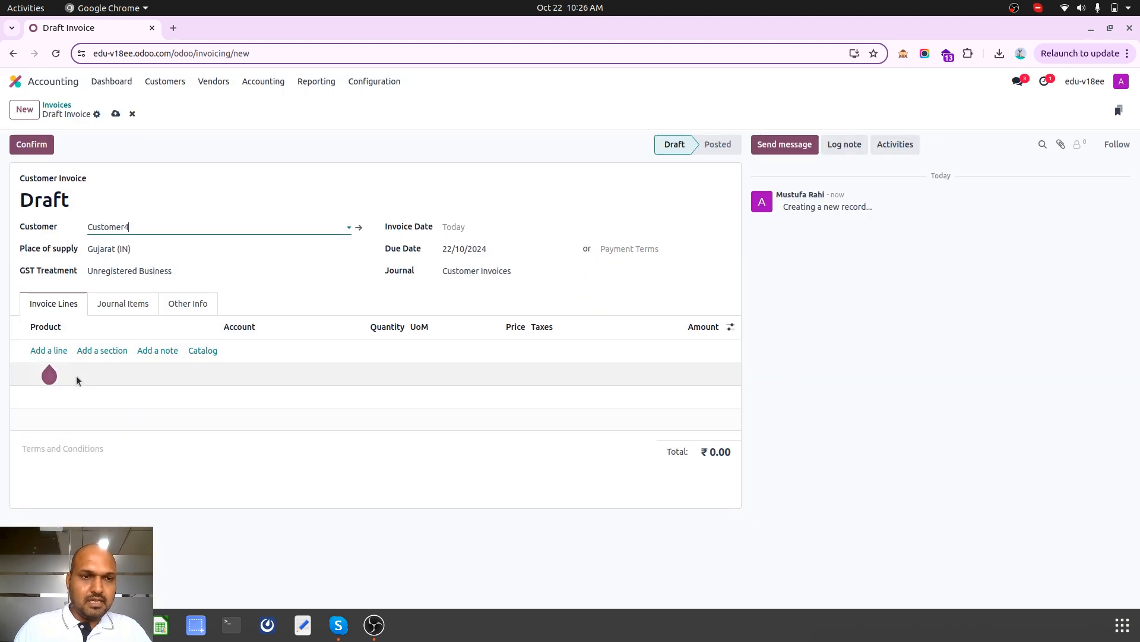
click(47, 349)
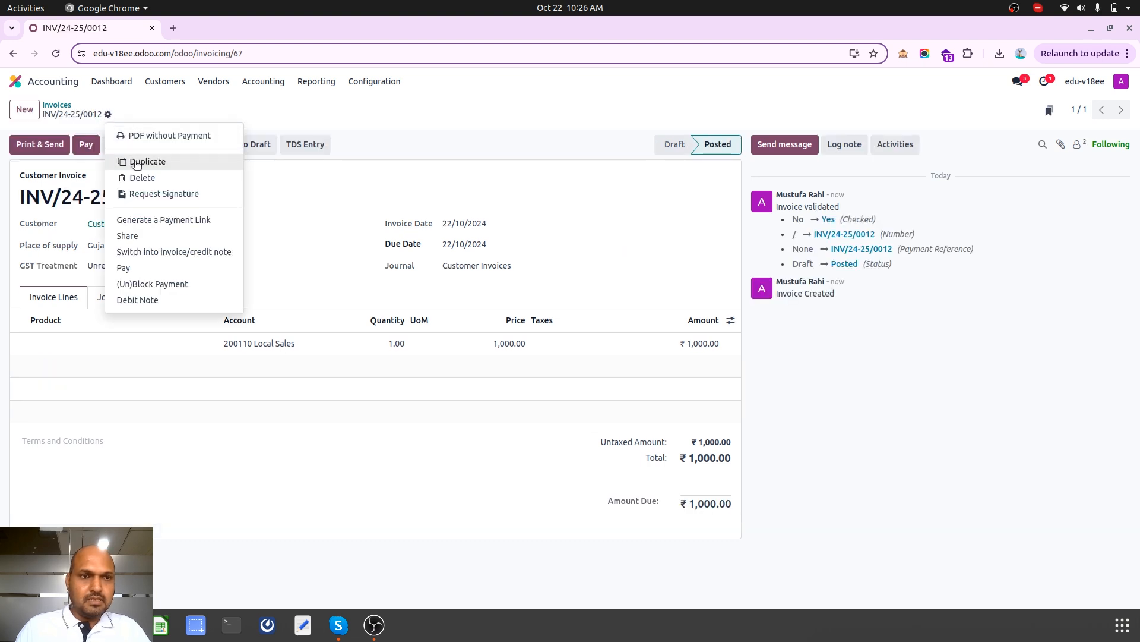
click(148, 161)
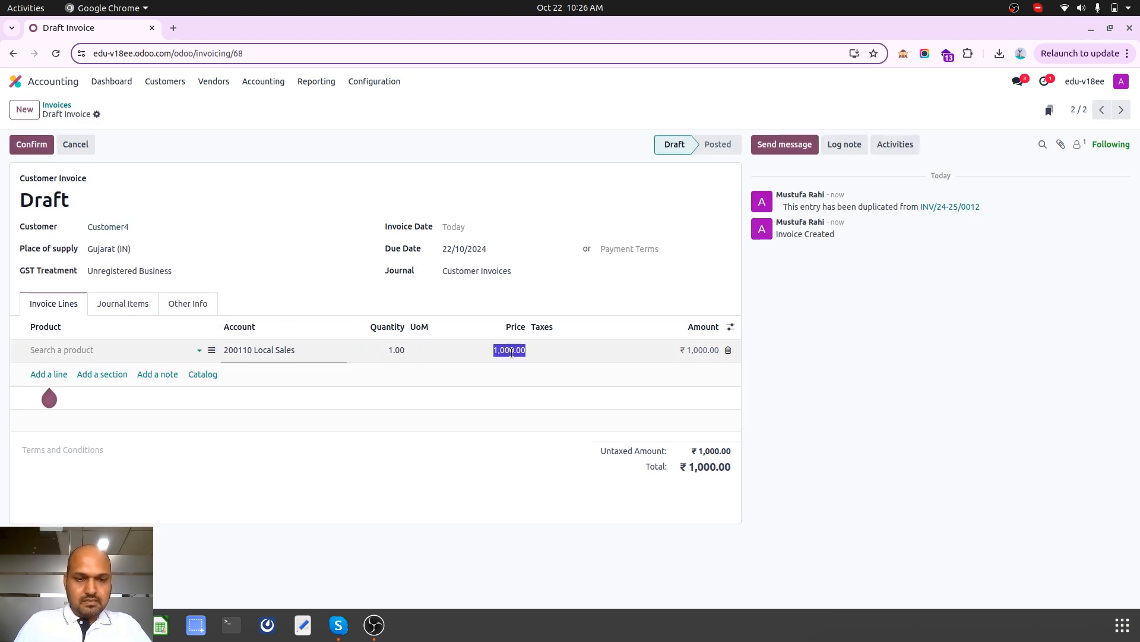
text(2000)
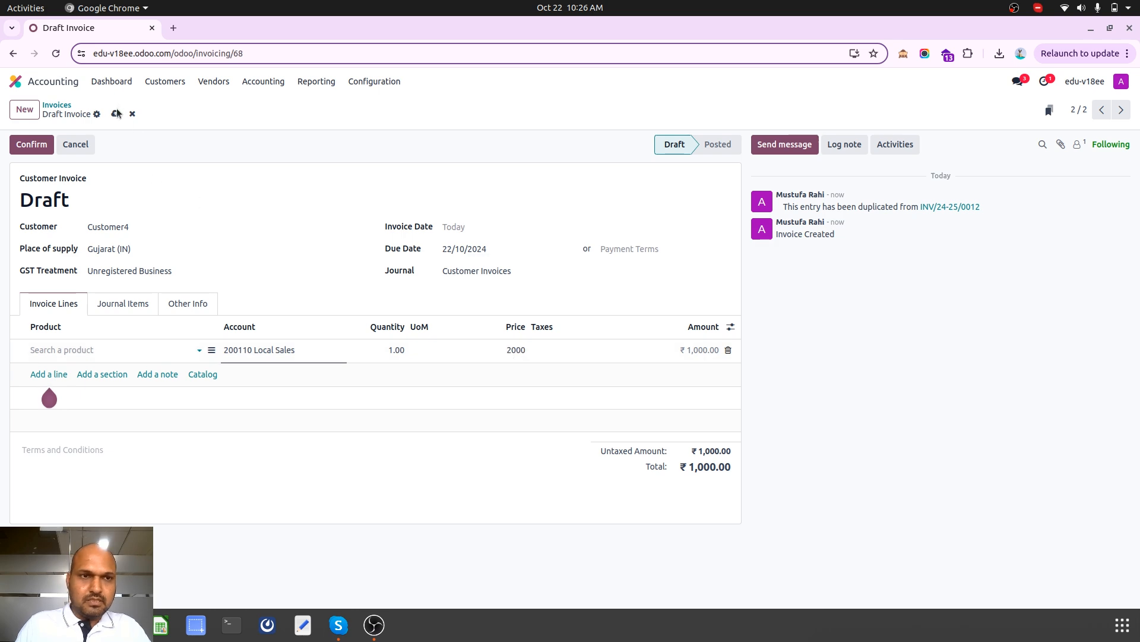
click(31, 144)
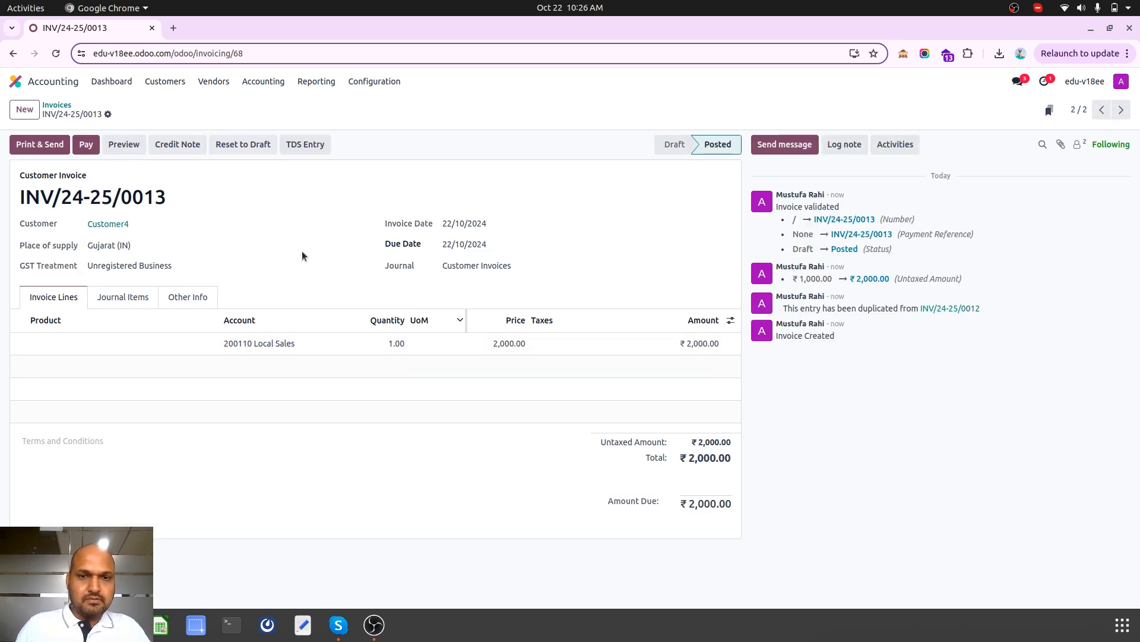
mouse_move(520, 358)
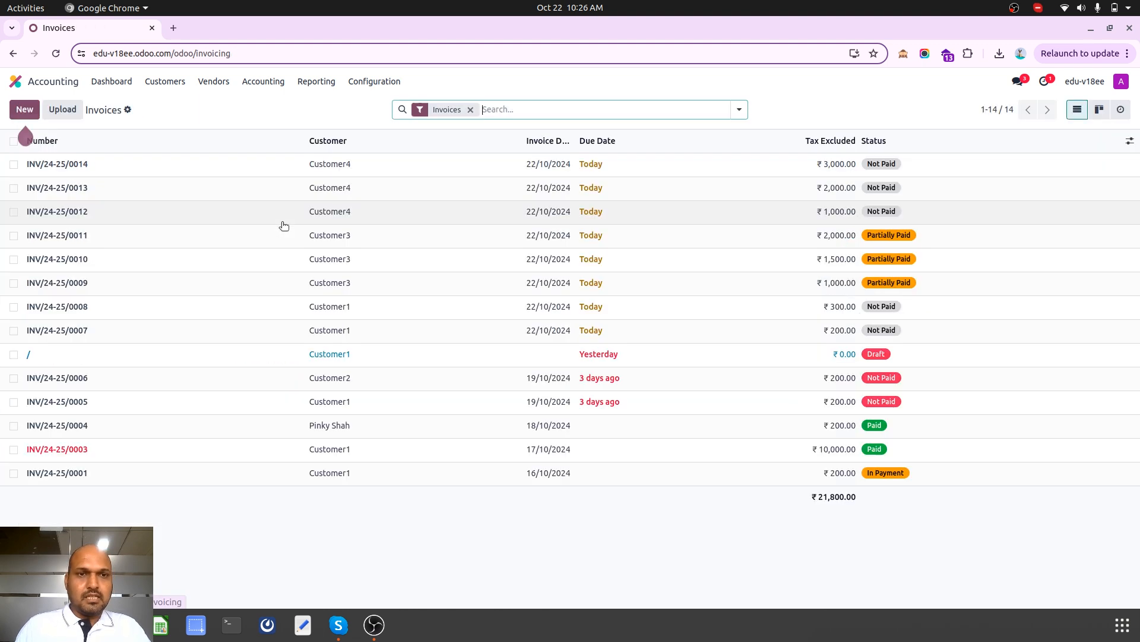
mouse_move(785, 159)
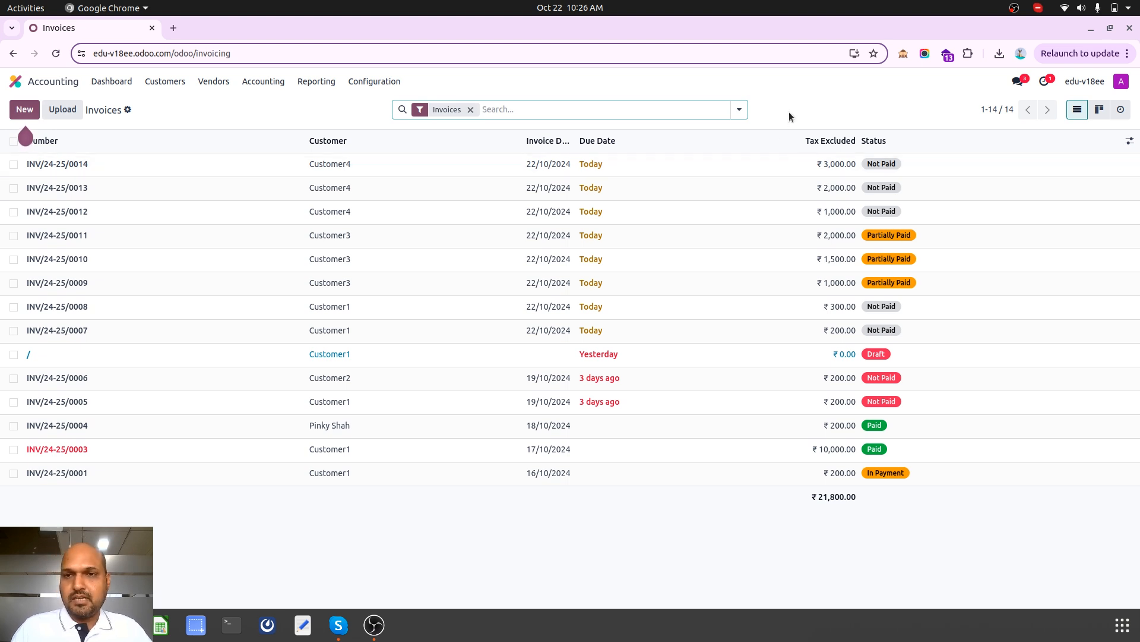
mouse_move(740, 181)
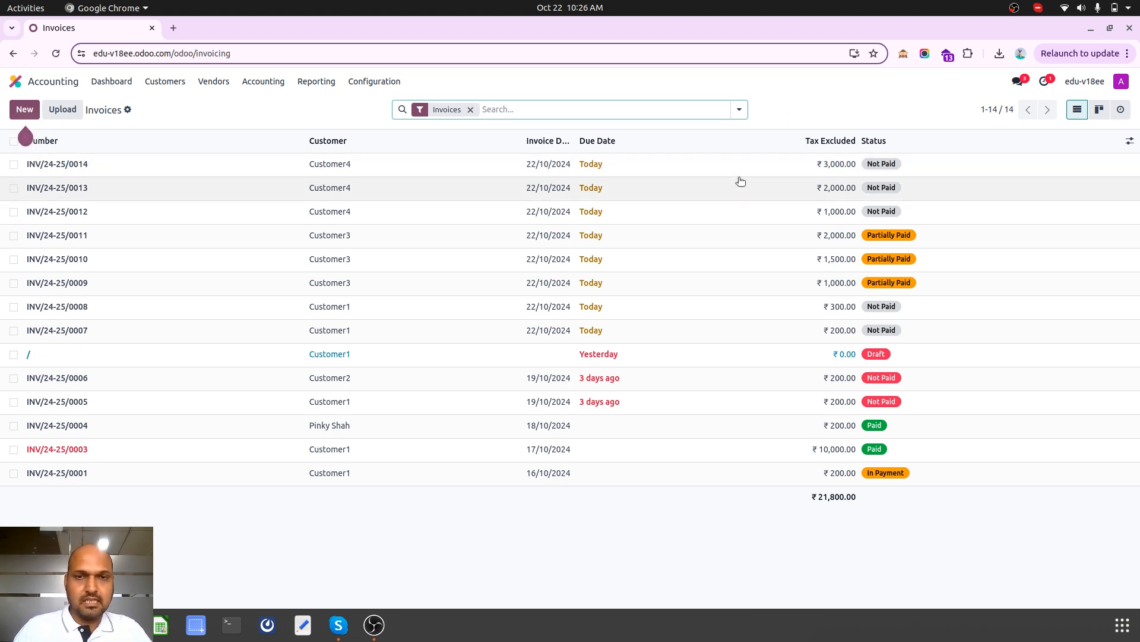
mouse_move(760, 215)
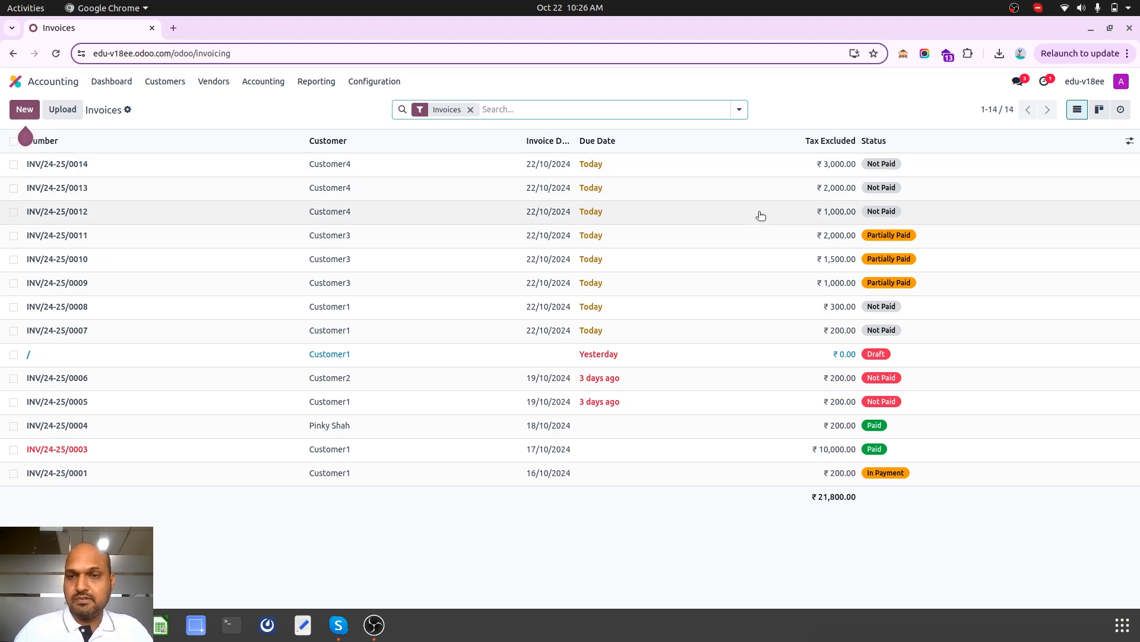
Reopen Customer4's ₹1,000 invoice INV/24-25/0012 from the list.
click(57, 212)
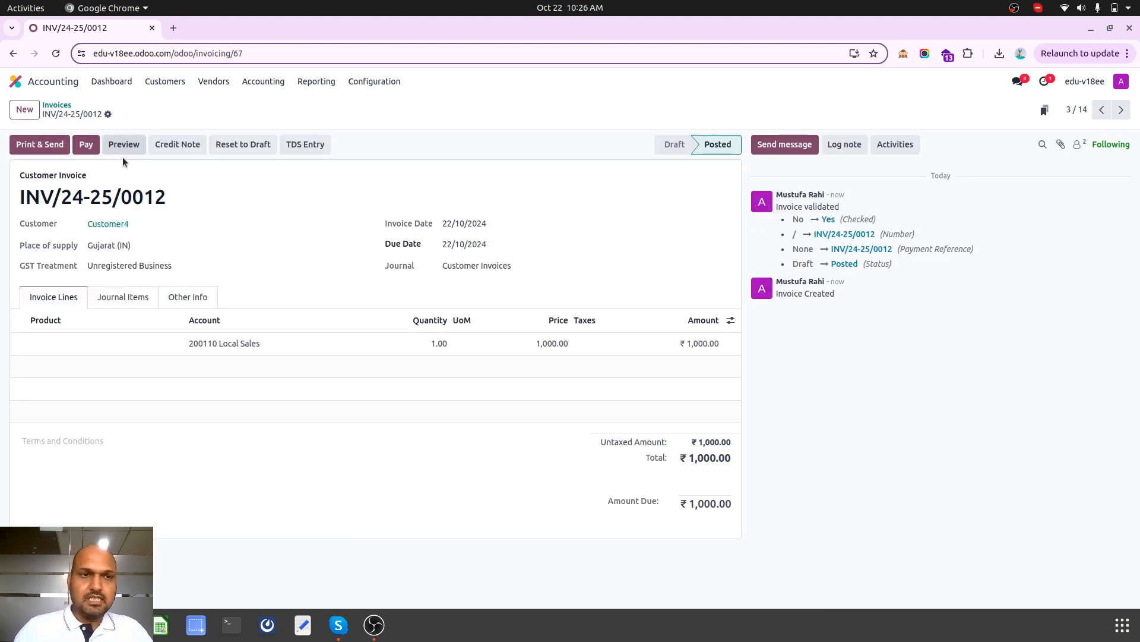
mouse_move(86, 144)
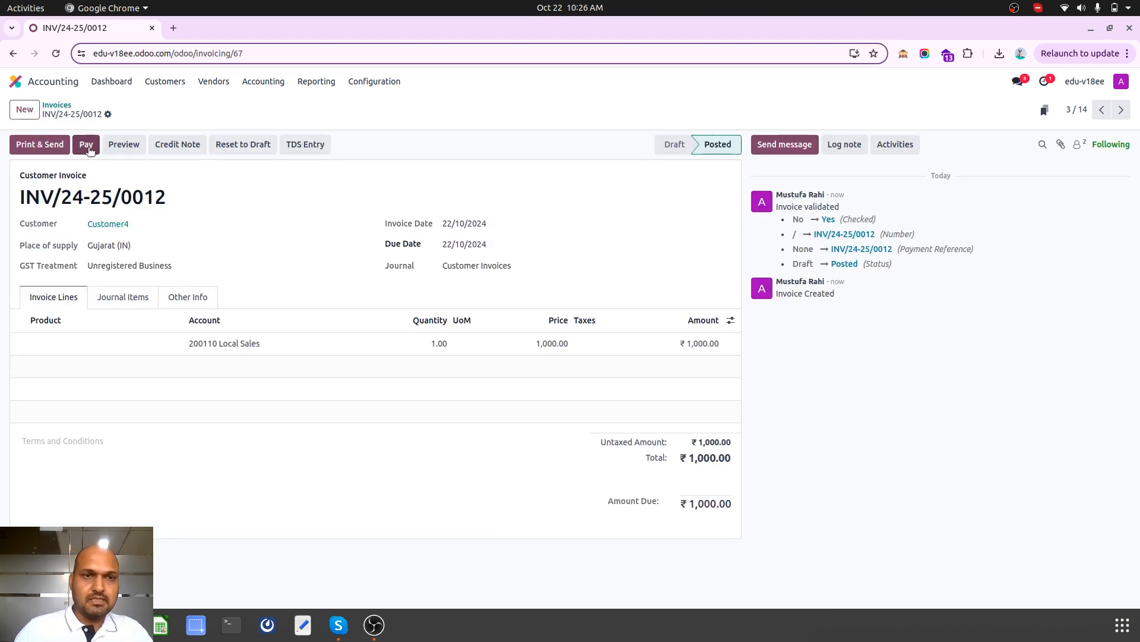
Register a ₹500 partial payment on invoice 0012, keeping it open.
click(86, 144)
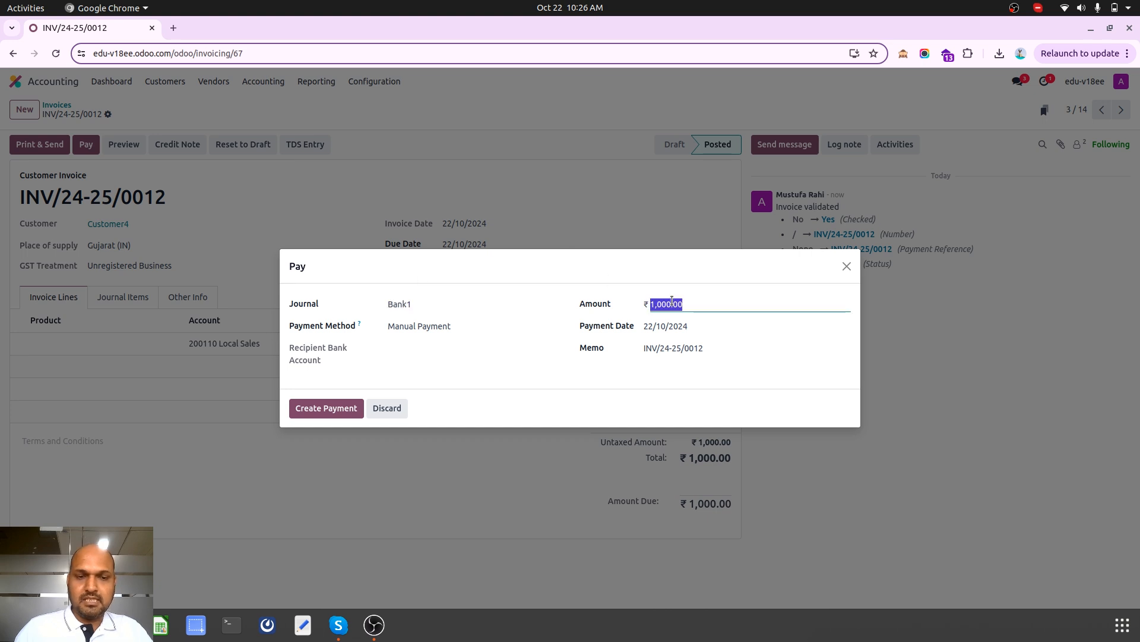
text(500)
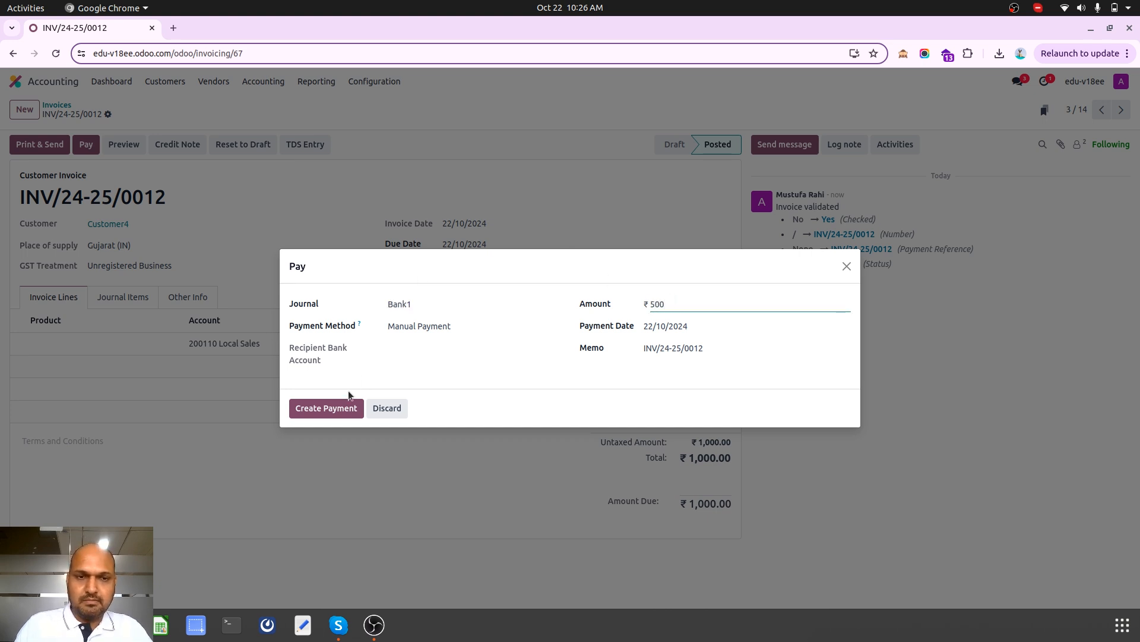
click(326, 407)
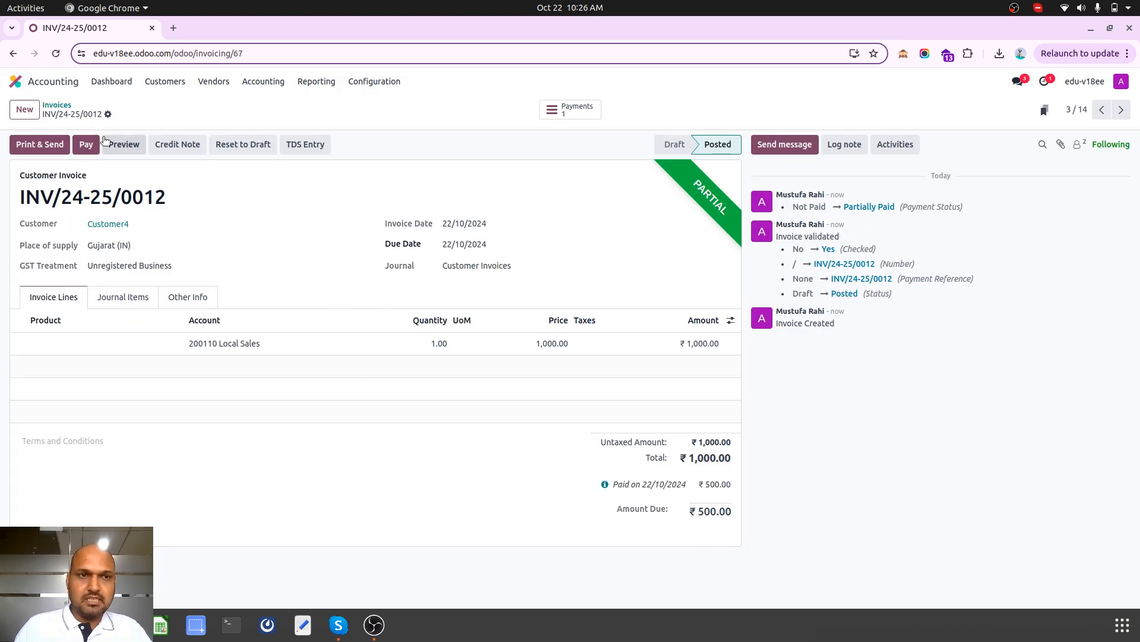
click(57, 104)
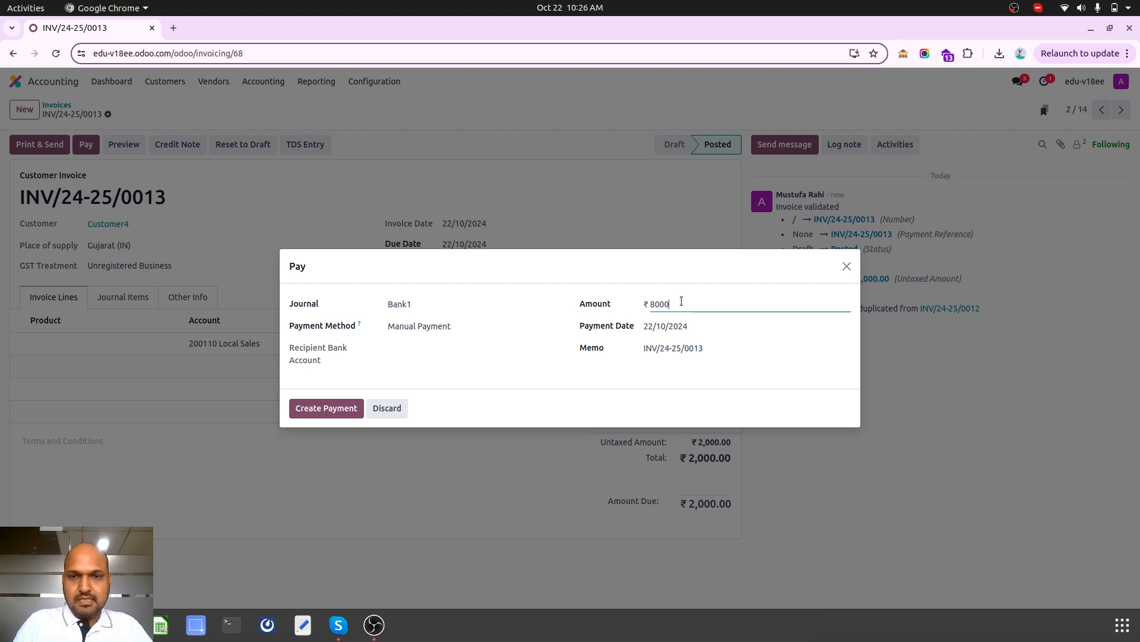
Register ₹800 and ₹1,000 partial payments on invoices 0013 and 0014.
text(800)
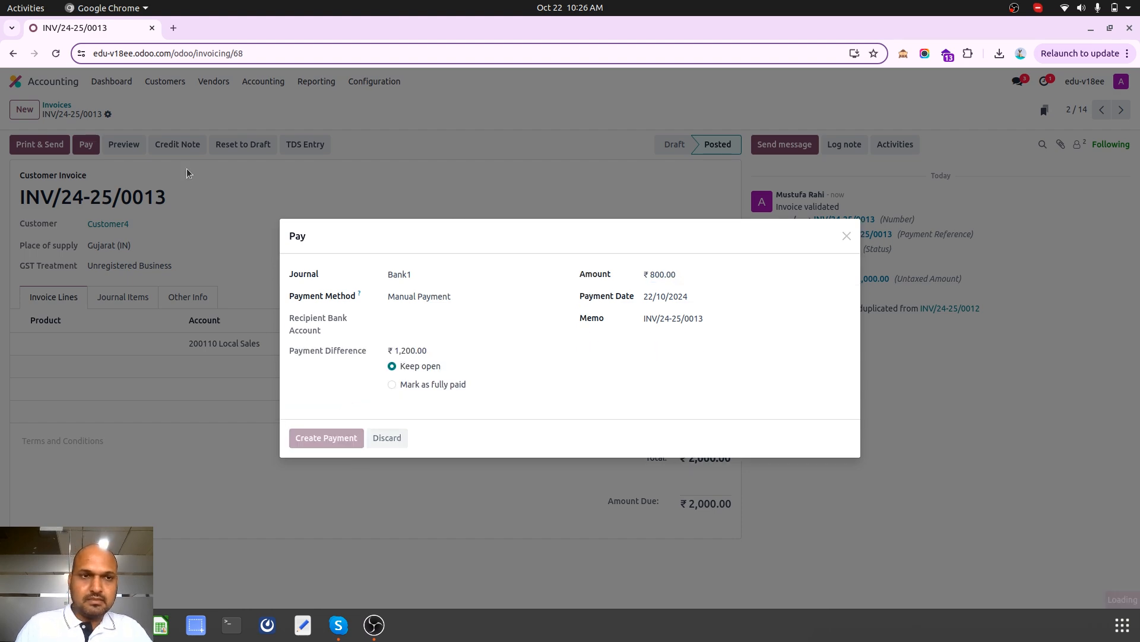
click(326, 437)
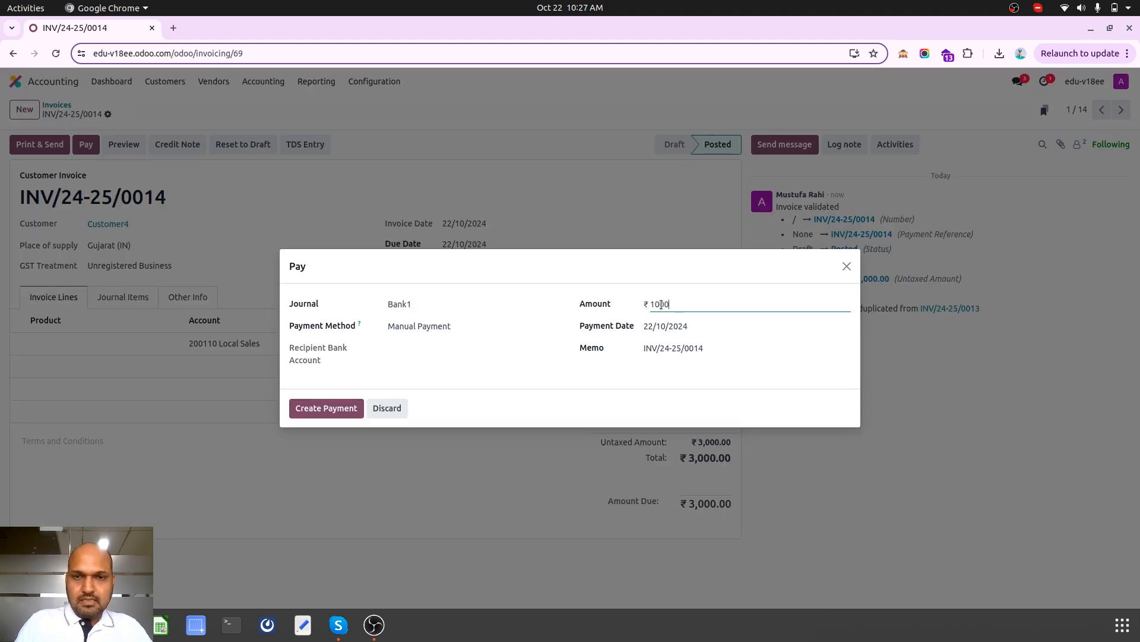
click(326, 408)
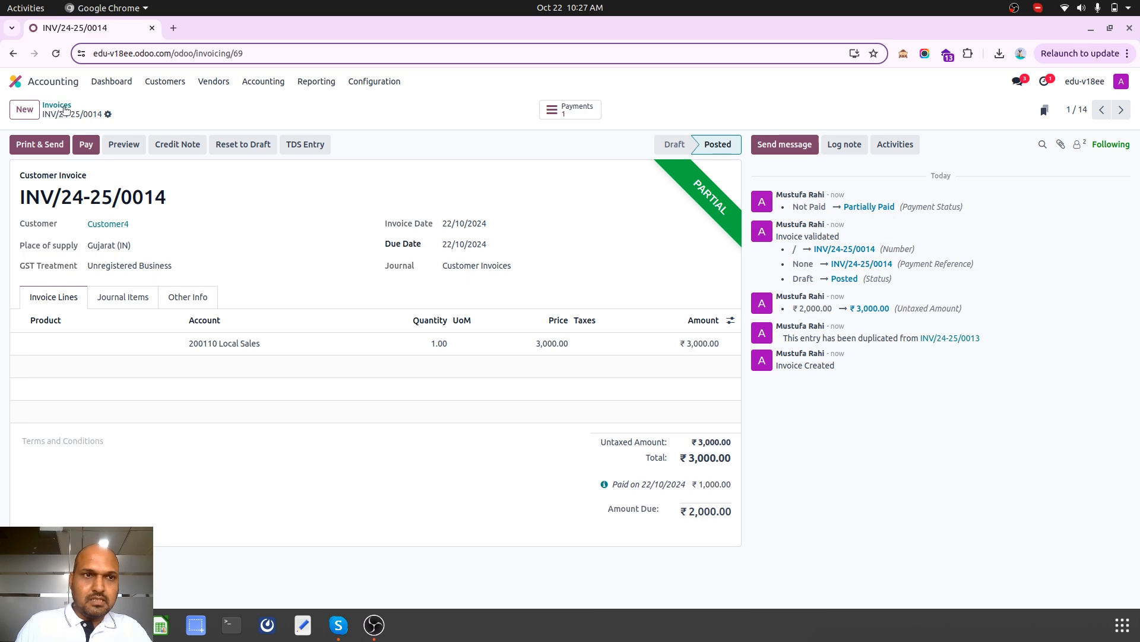
click(56, 105)
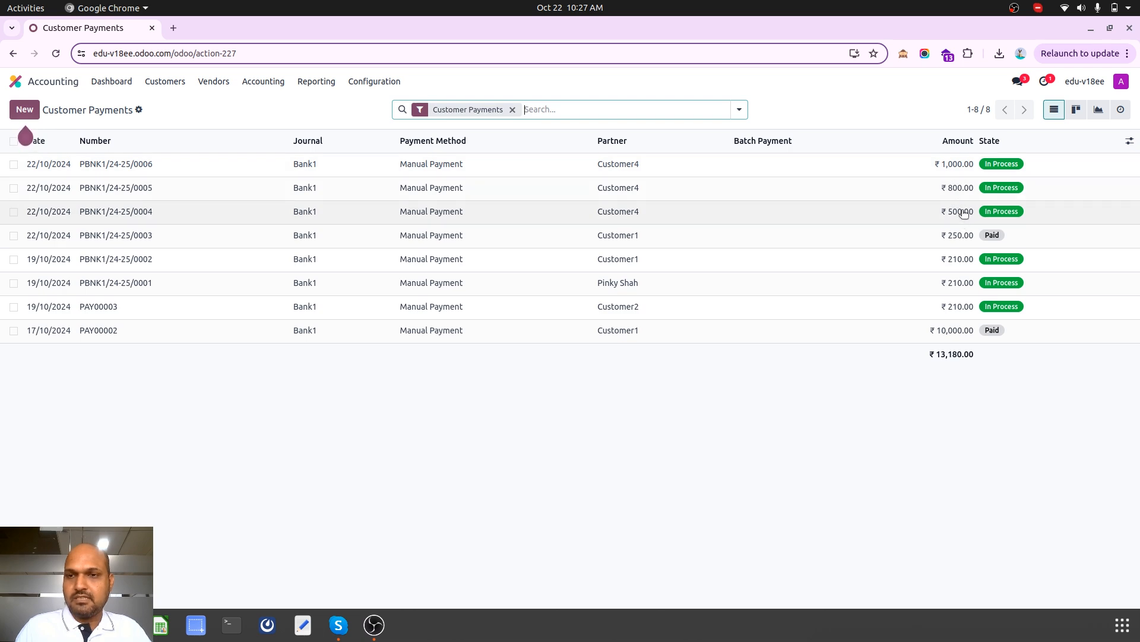
mouse_move(294, 107)
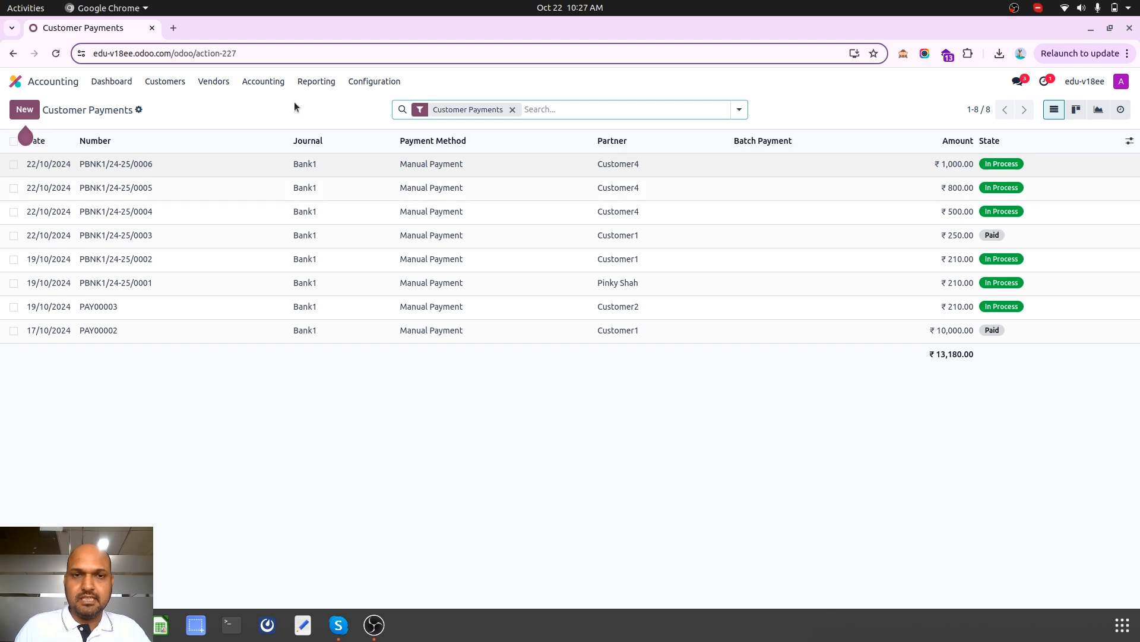
Batch the three Customer4 payments as BATCH/IN/2024/0001 (₹2,300) and validate it as Sent.
click(14, 212)
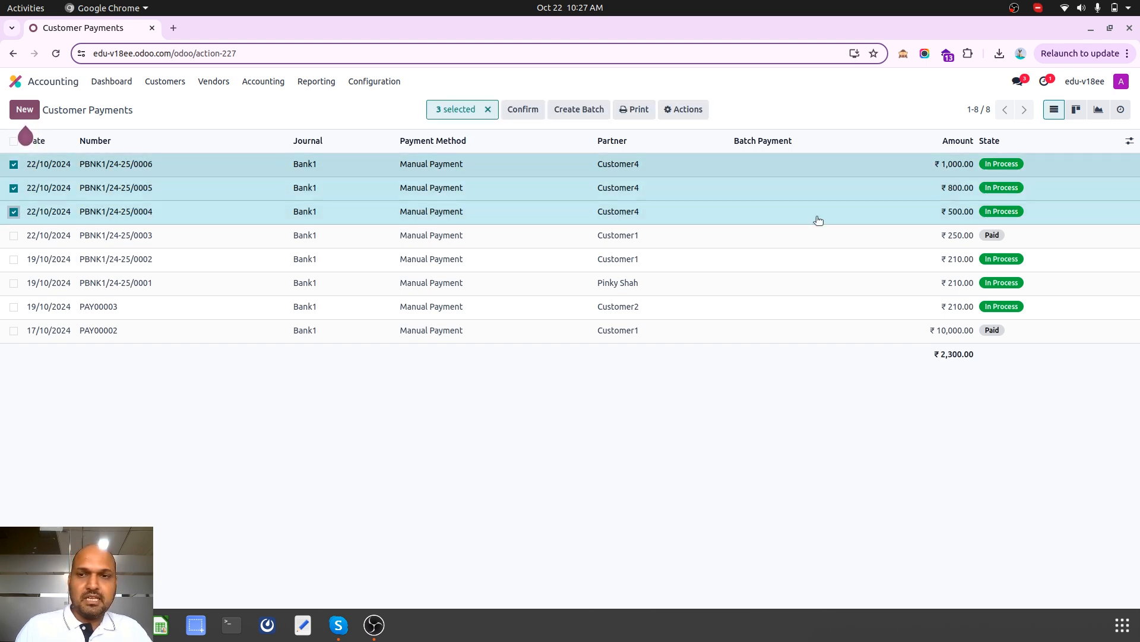
mouse_move(602, 176)
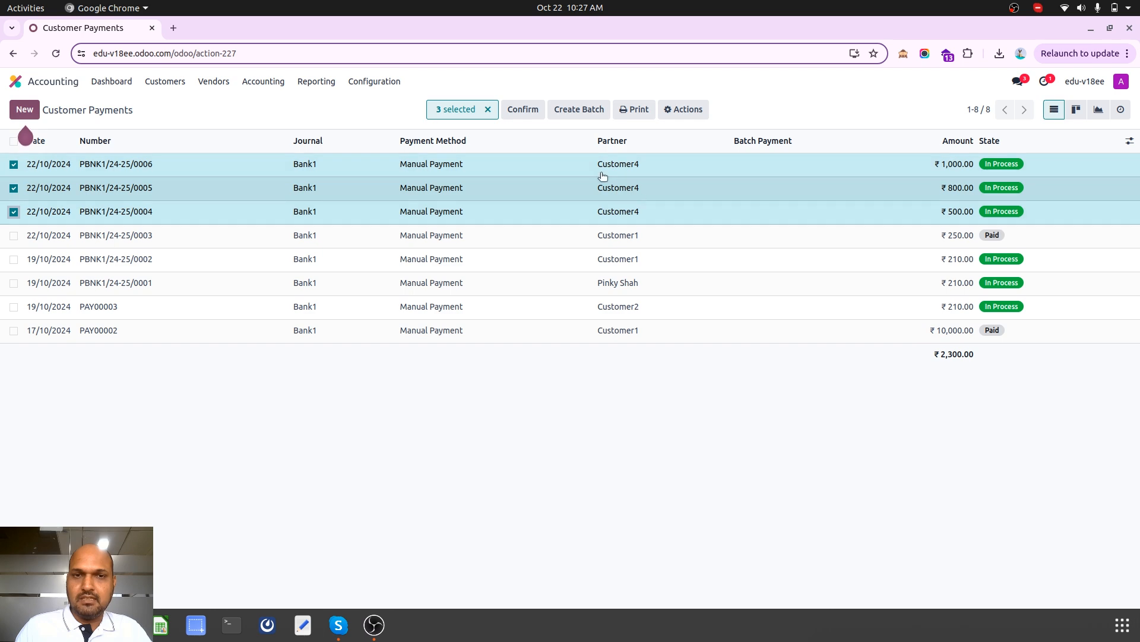
mouse_move(573, 119)
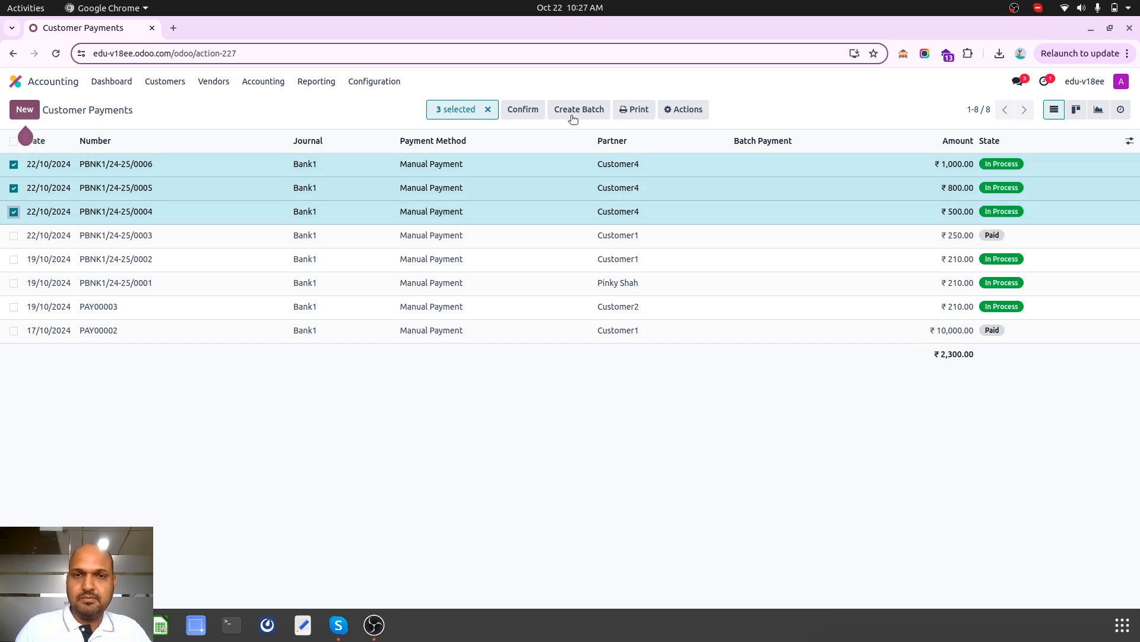
click(577, 110)
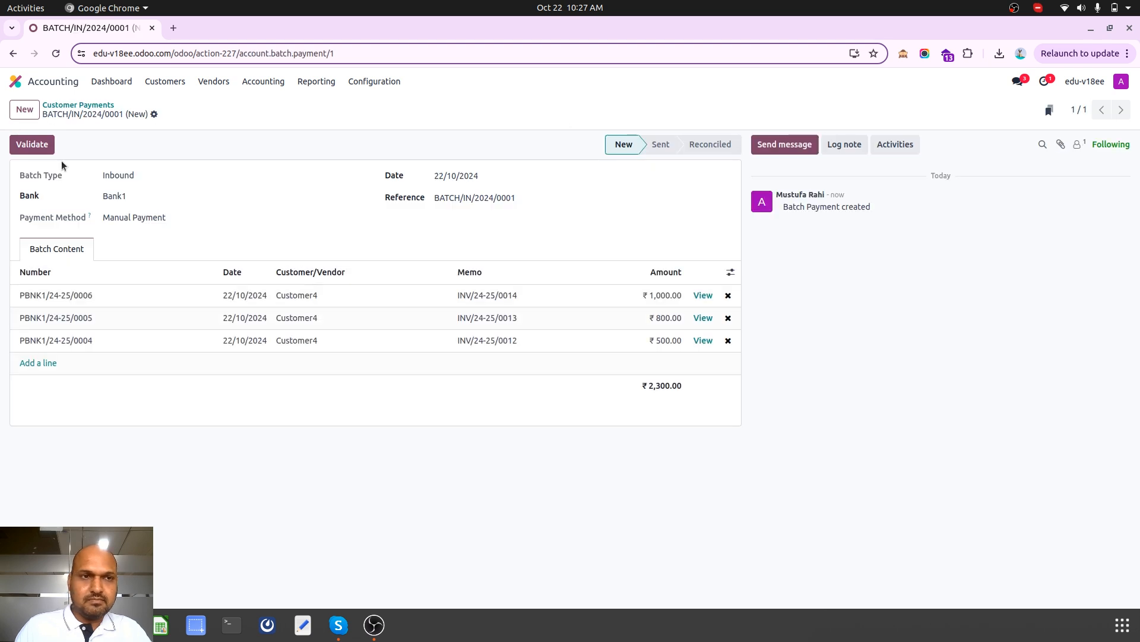
click(31, 144)
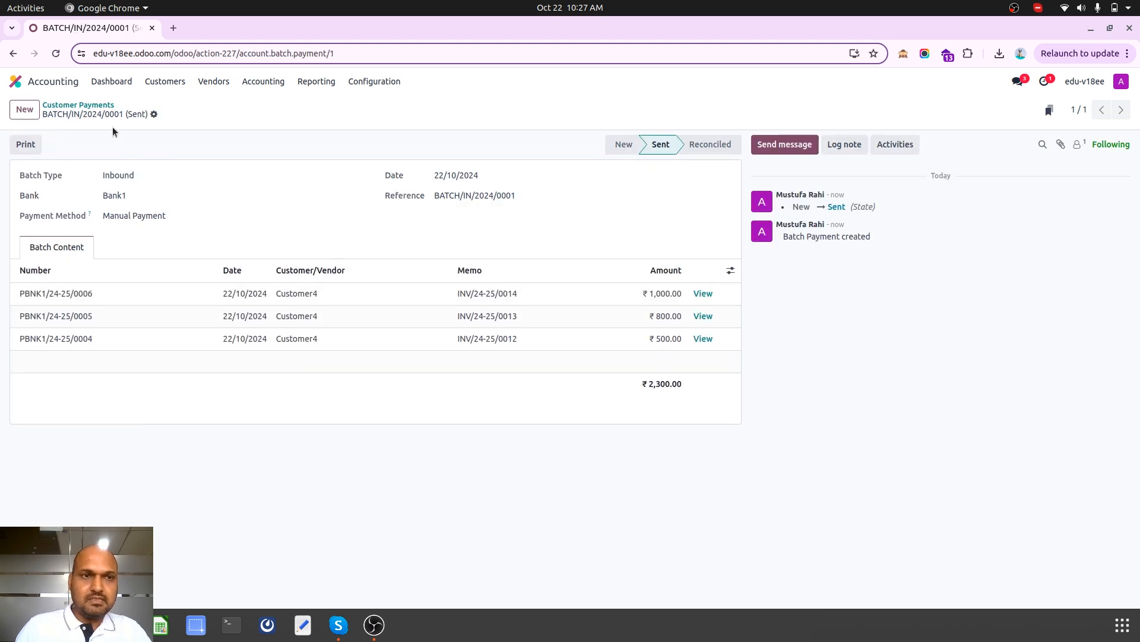
click(79, 104)
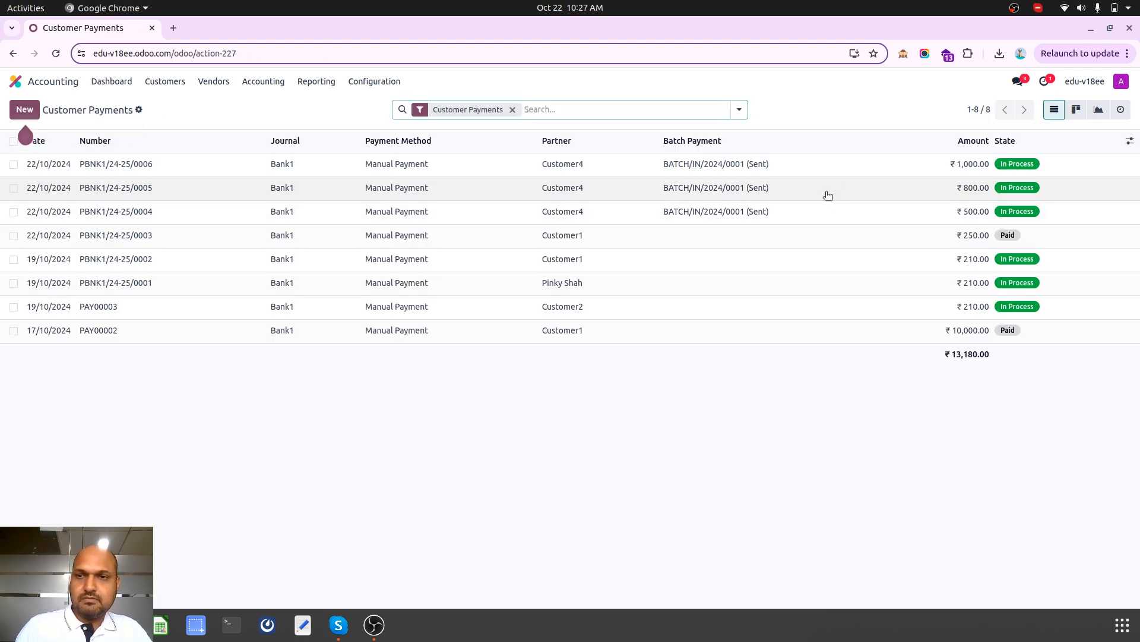
click(112, 81)
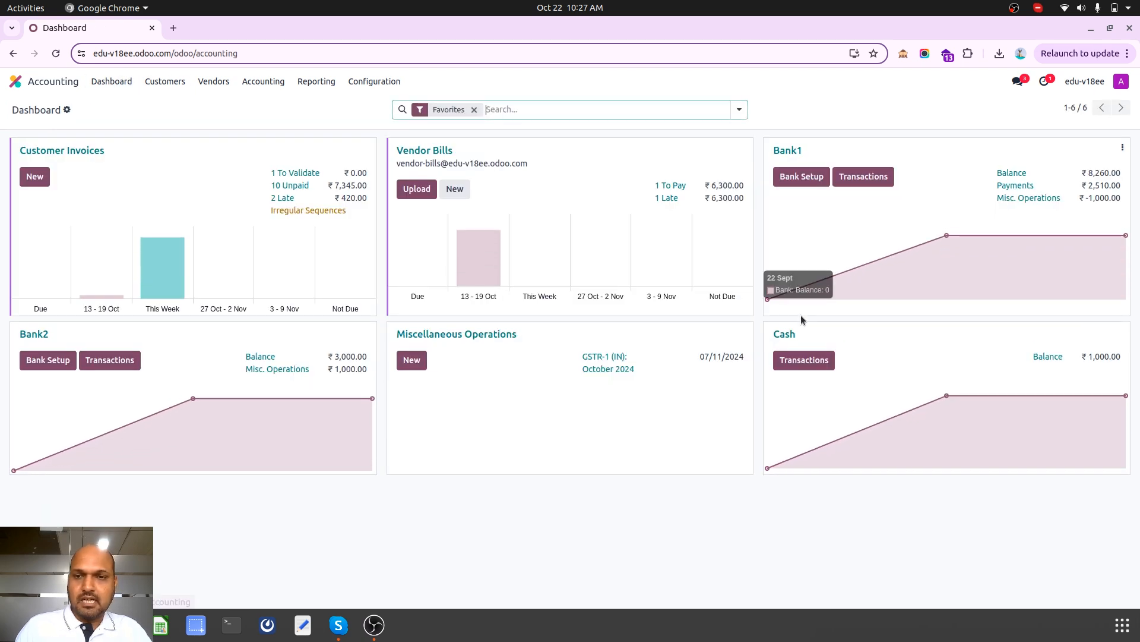
Add a Bank1 line for Customer4, amount 2300, memo 'payment for multiple invoice'.
click(864, 175)
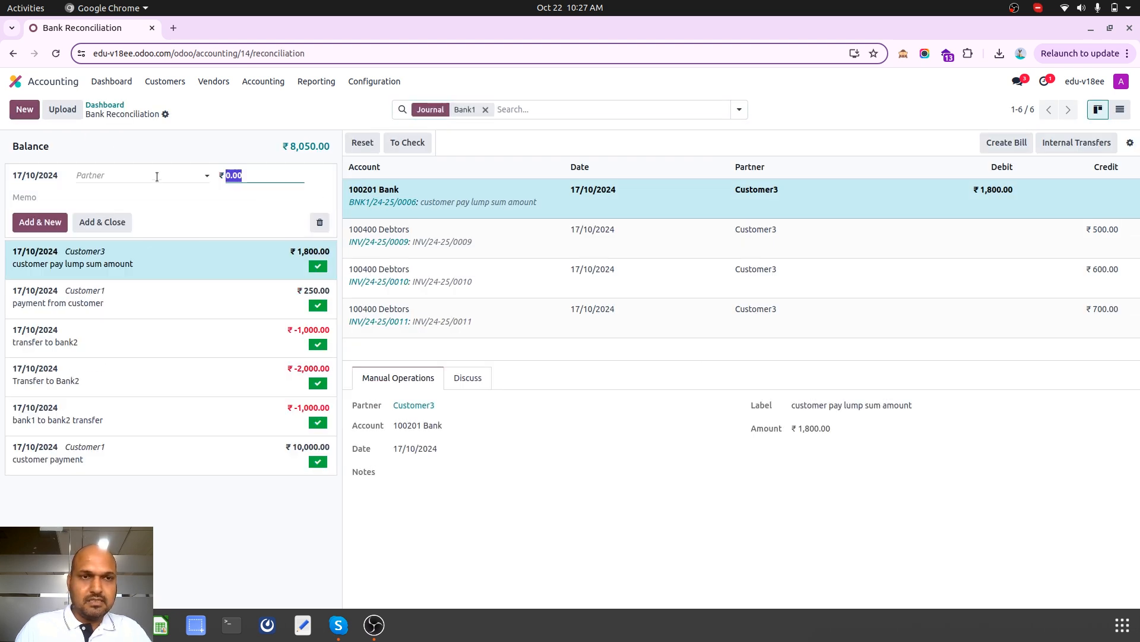
text(cus)
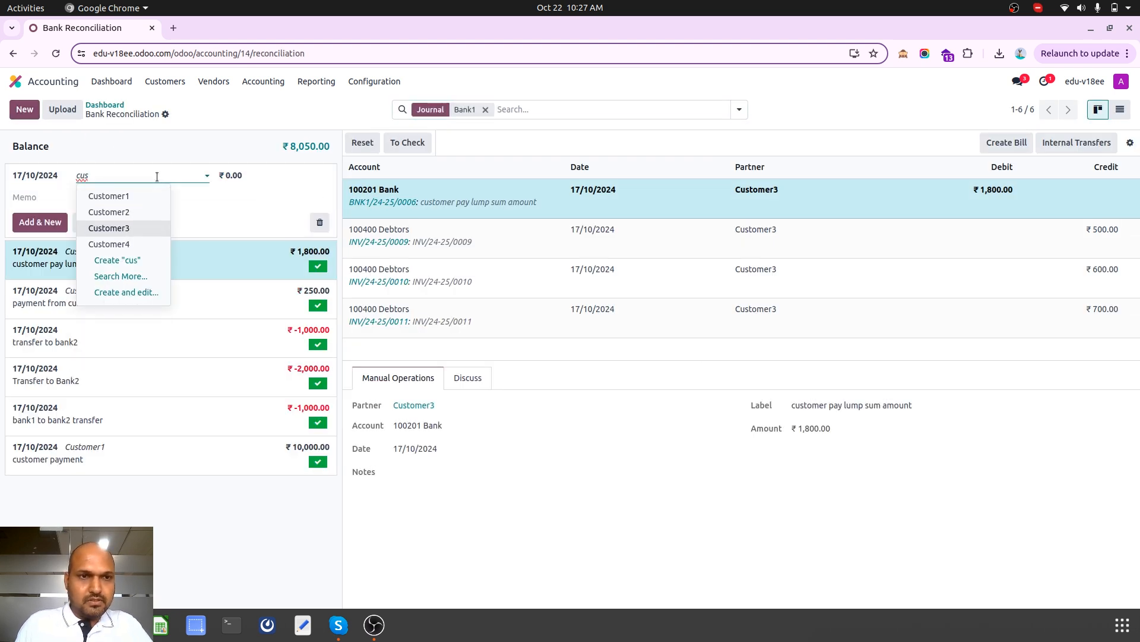
click(109, 244)
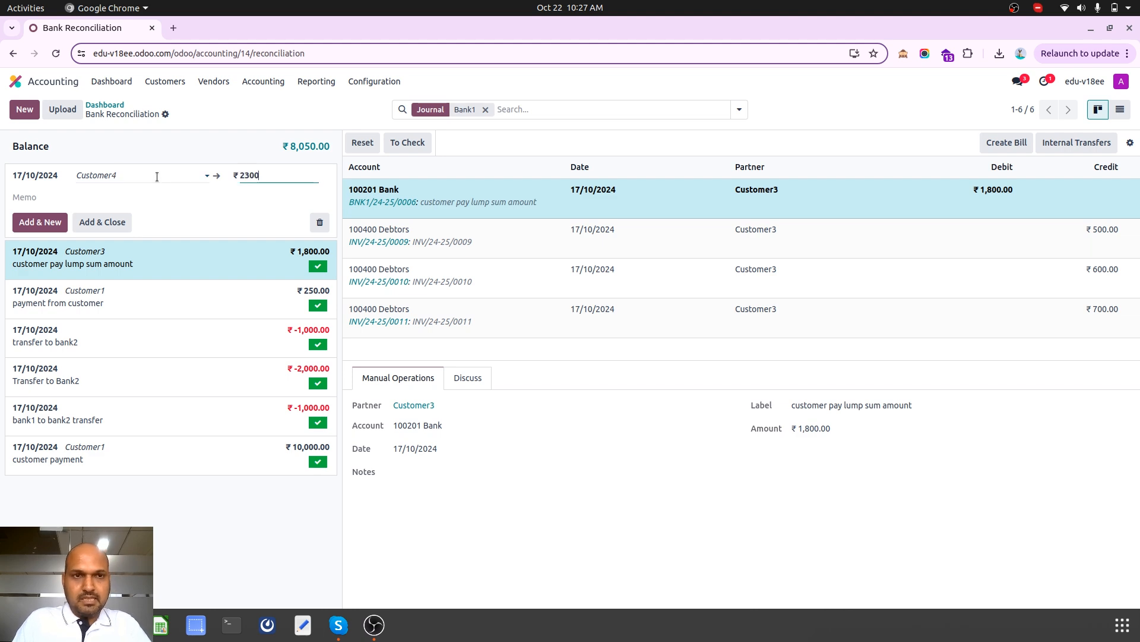
text(payment)
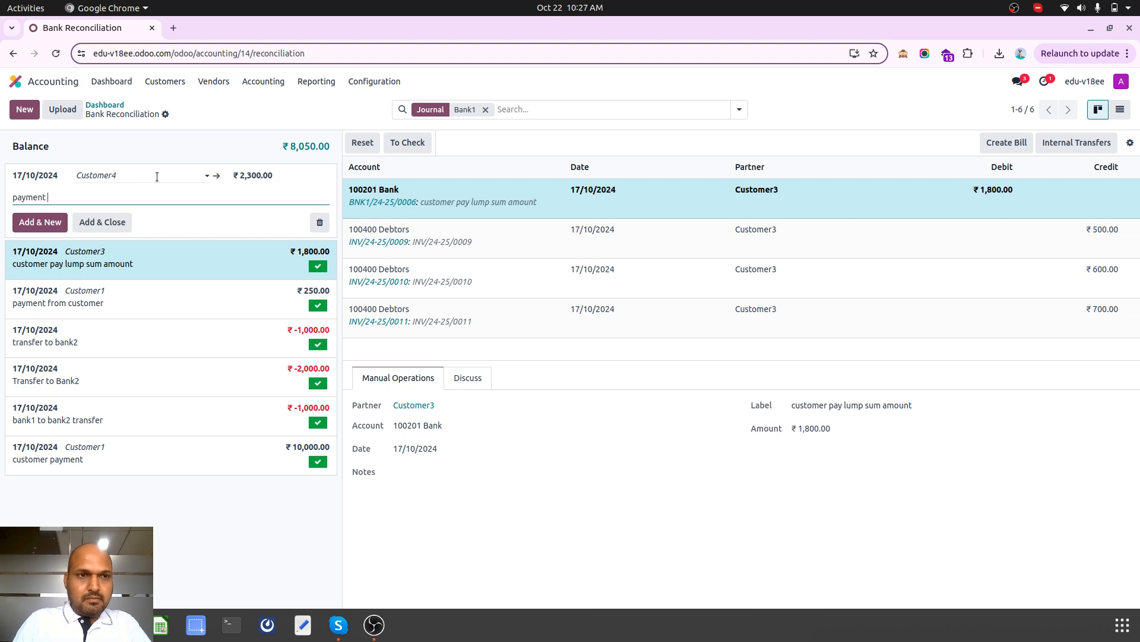
text(for multipl)
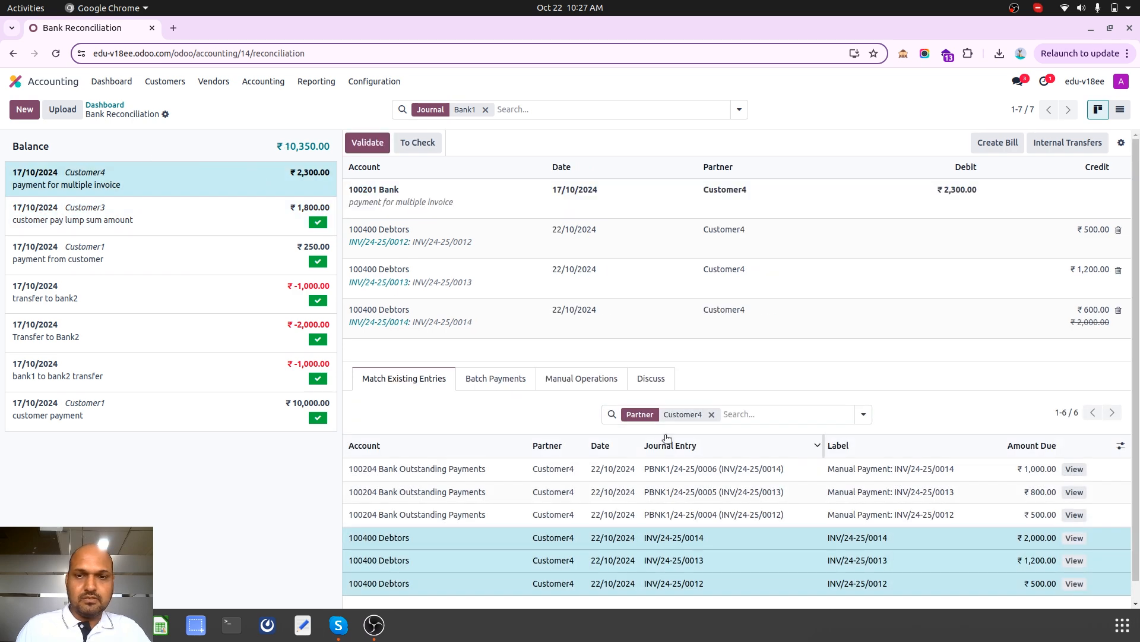
Match the line to BATCH/IN/2024/0001 only, dropping the separate Debtors lines, and validate.
click(494, 377)
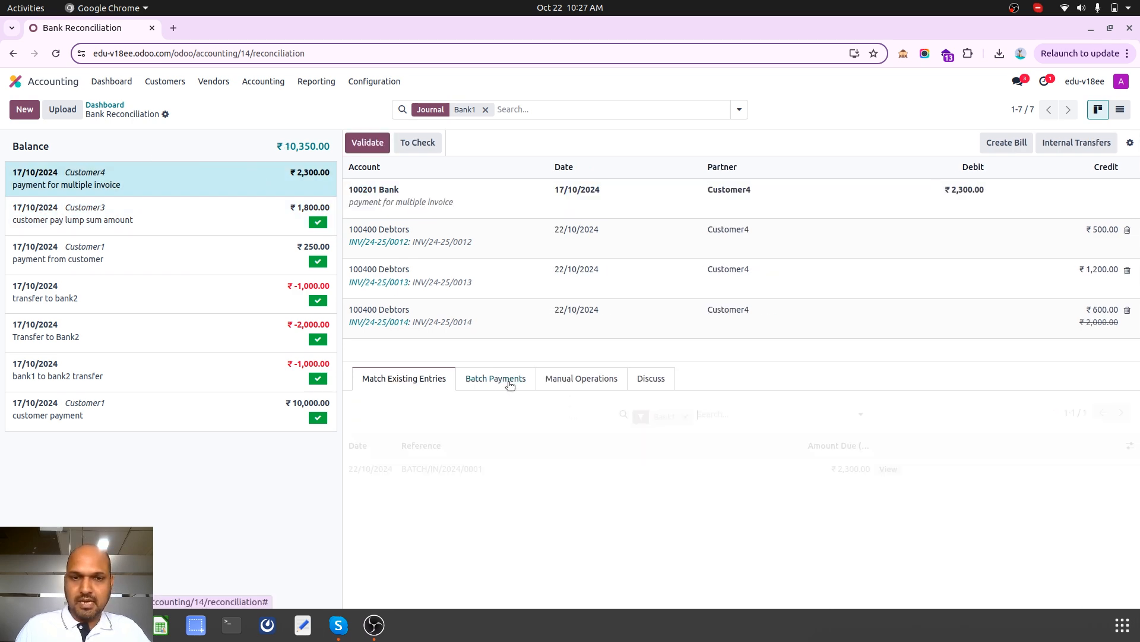
click(496, 378)
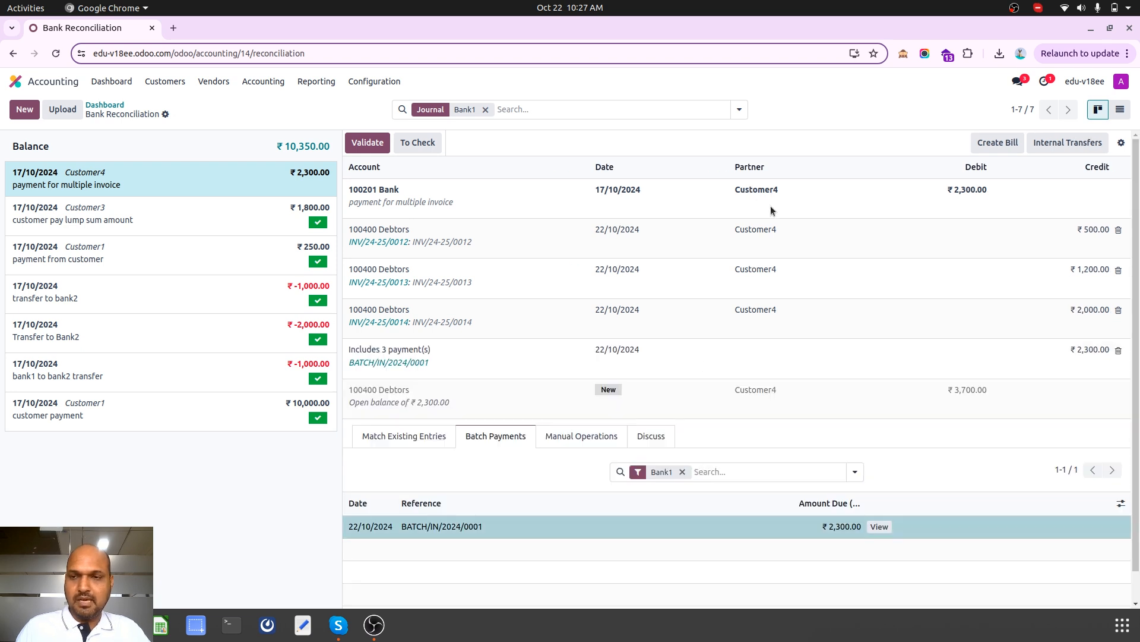
mouse_move(926, 352)
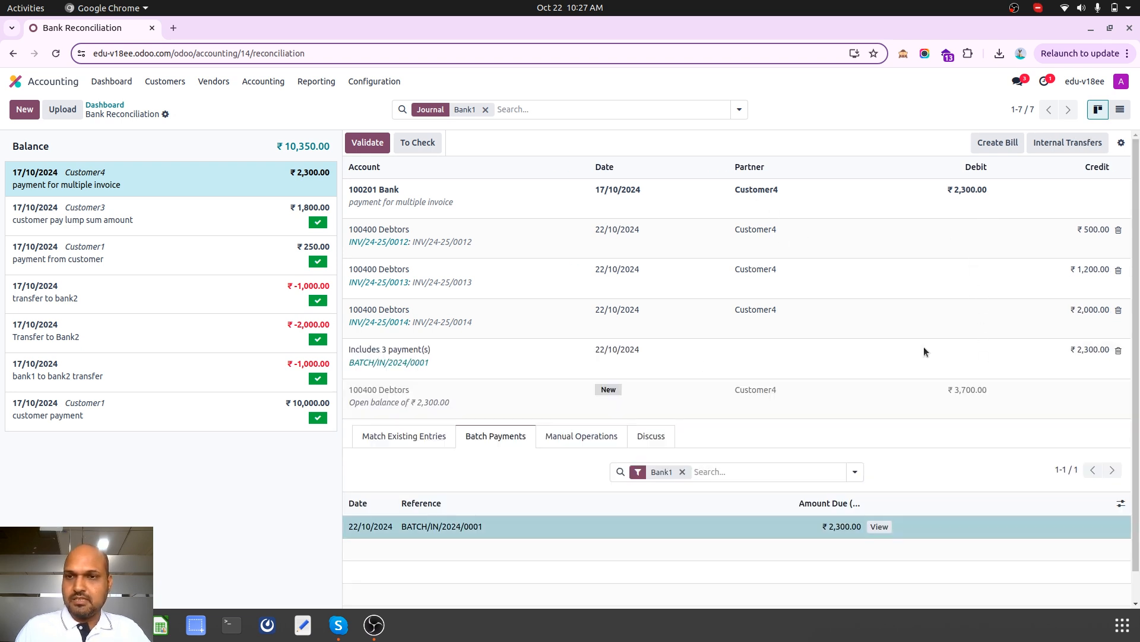
mouse_move(600, 218)
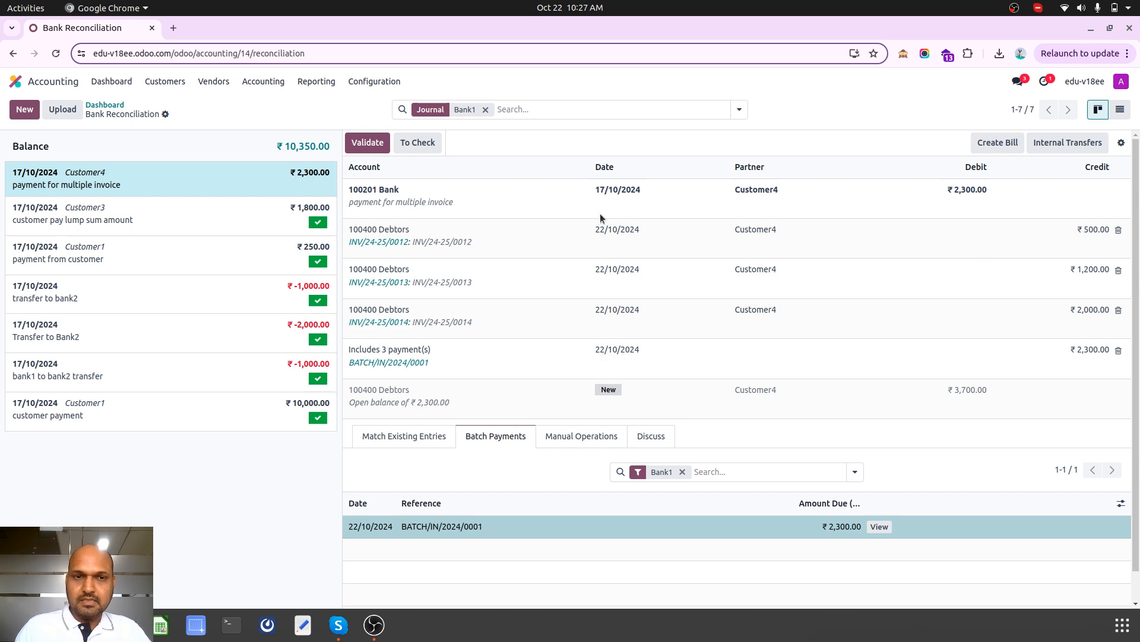
mouse_move(754, 370)
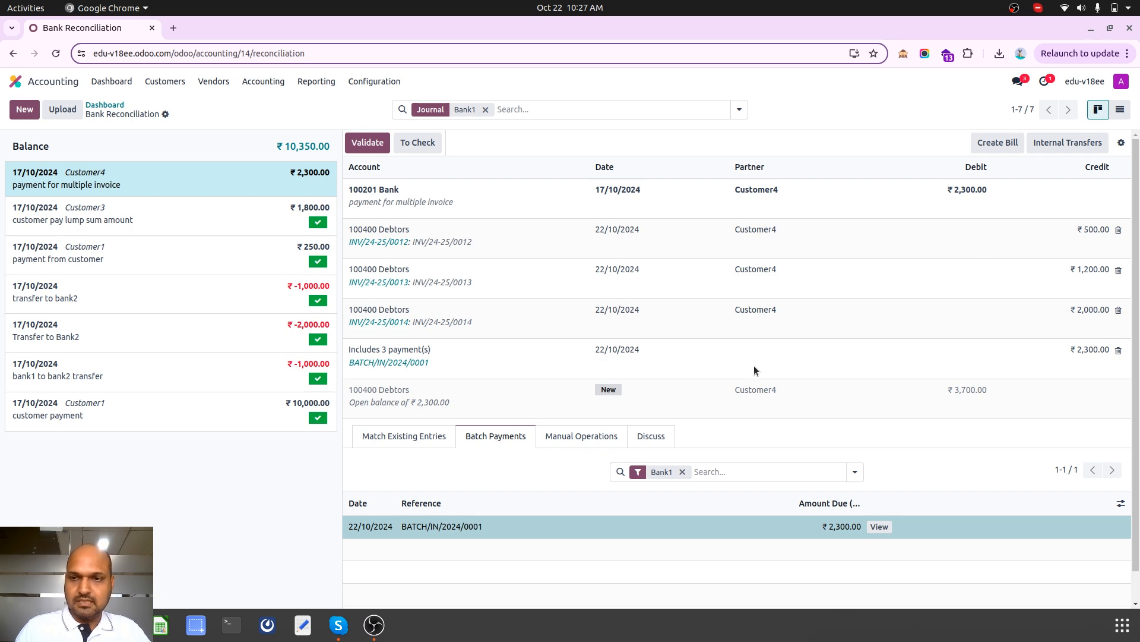
click(1128, 309)
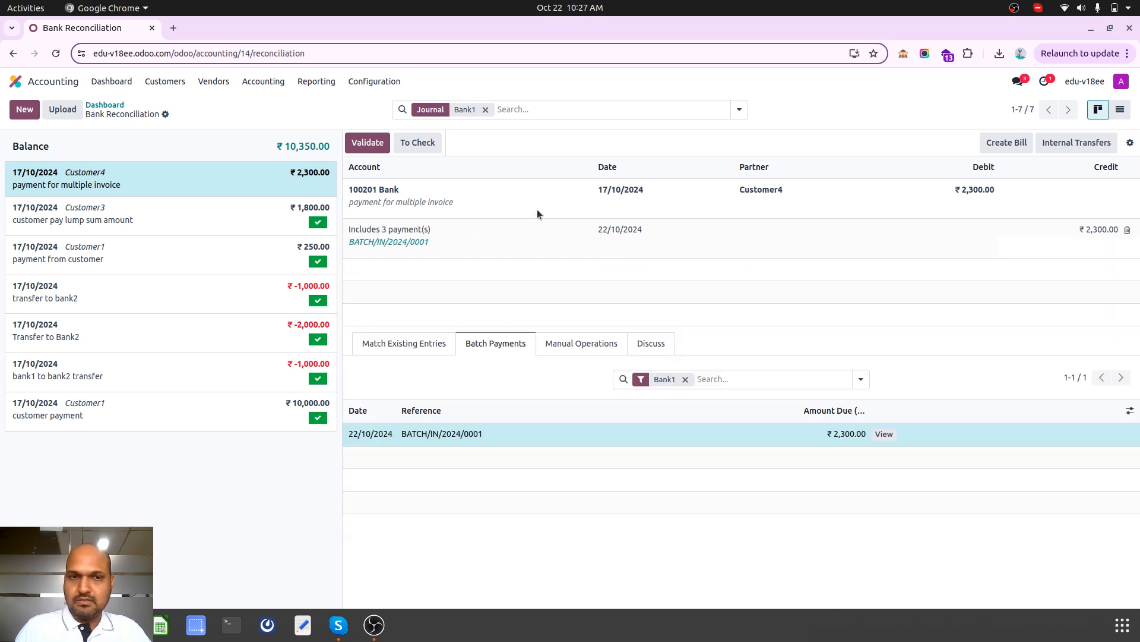
mouse_move(247, 137)
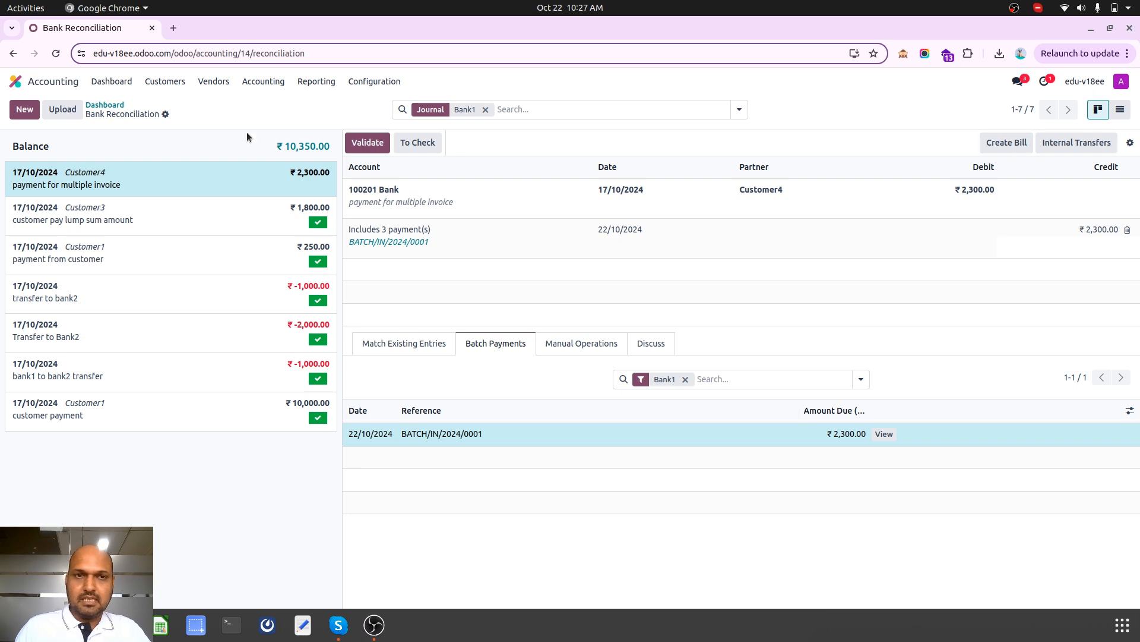
click(367, 142)
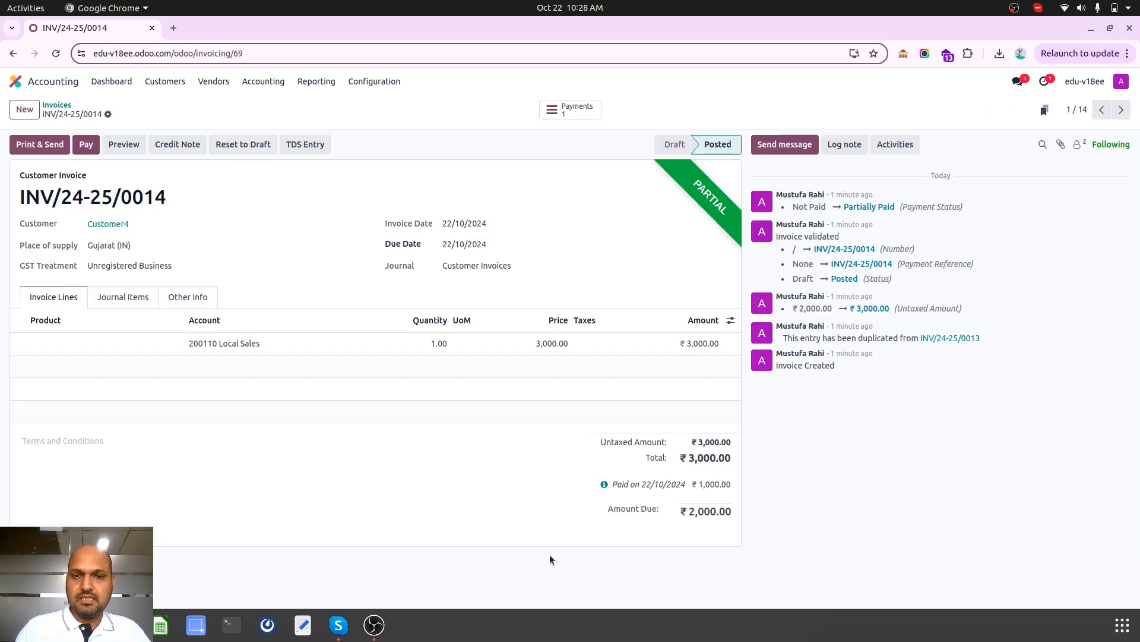
mouse_move(1073, 217)
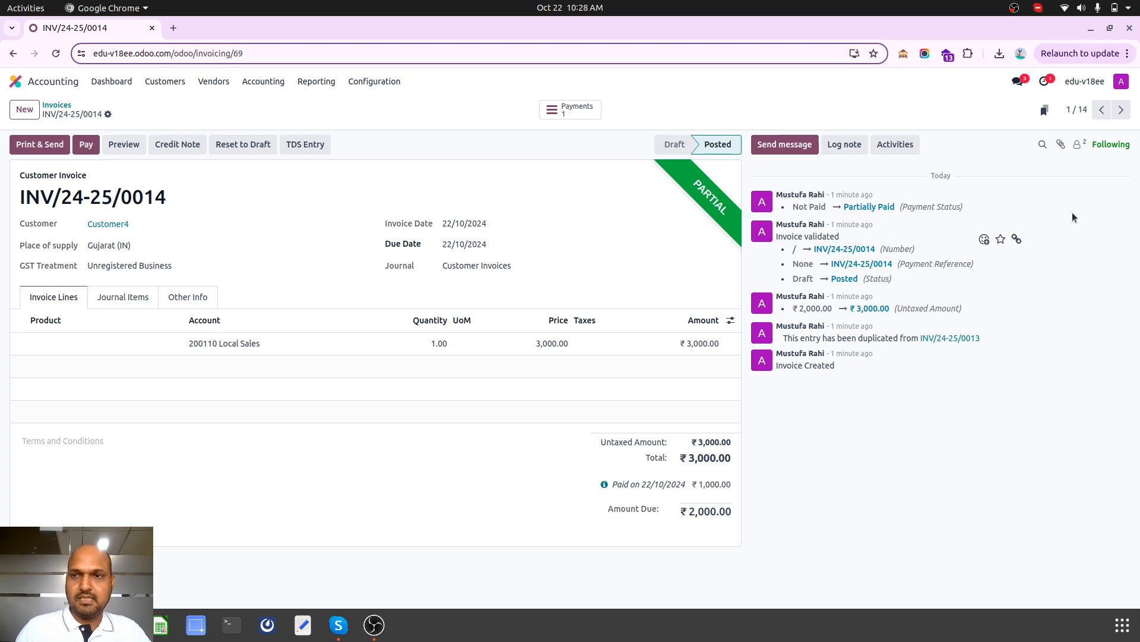
Check invoice INV/24-25/0012 then return to the invoices list showing all three Partially Paid.
click(1123, 109)
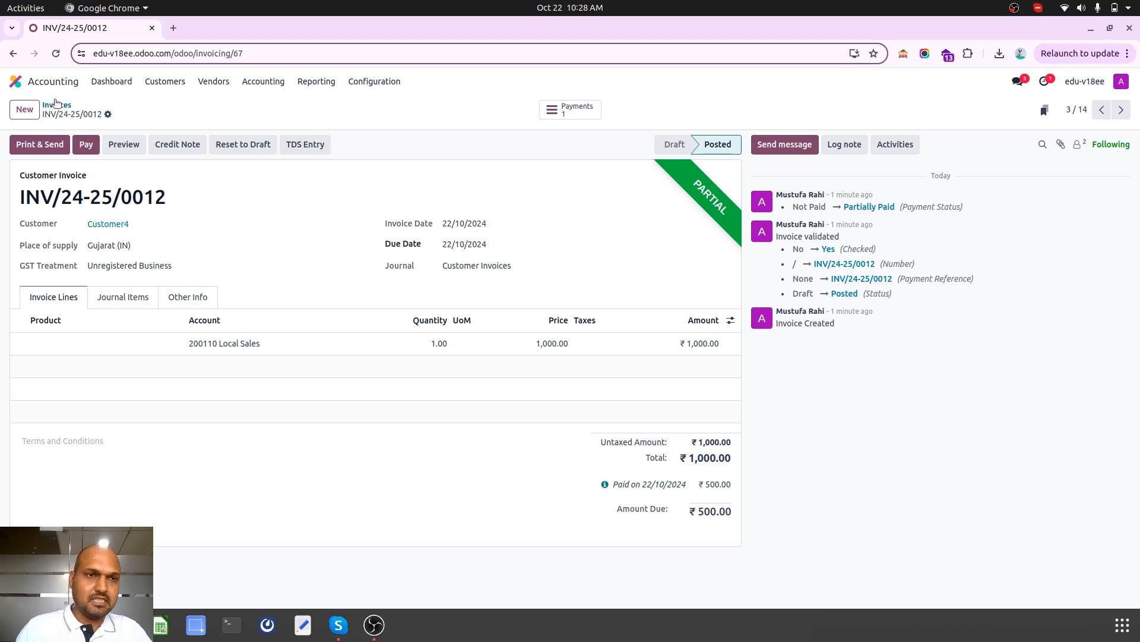
click(57, 104)
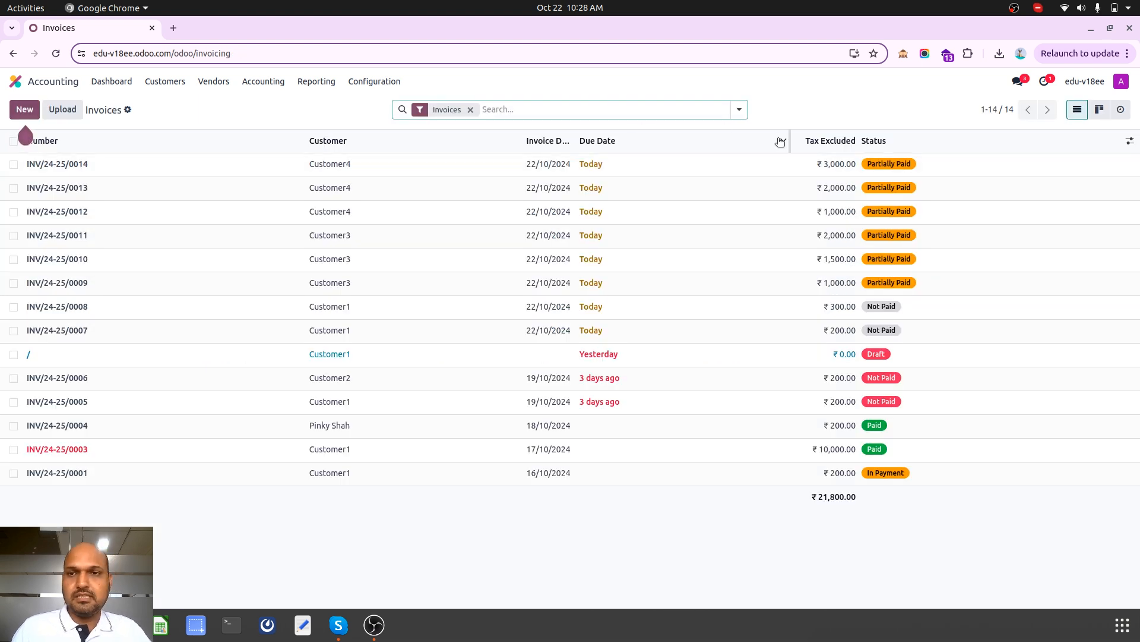
mouse_move(889, 107)
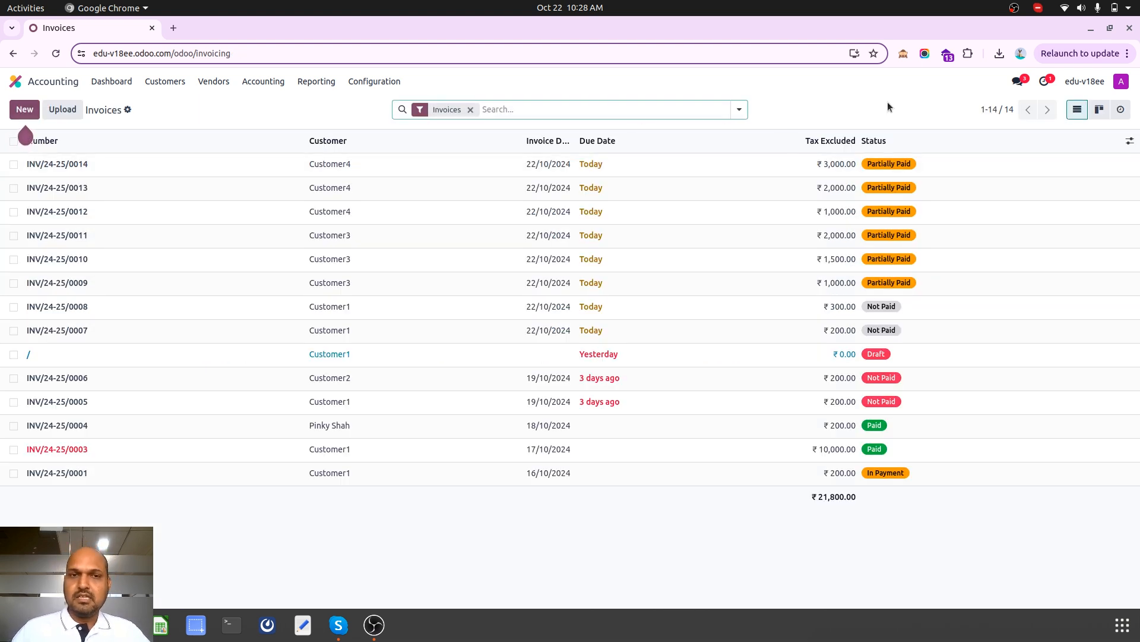